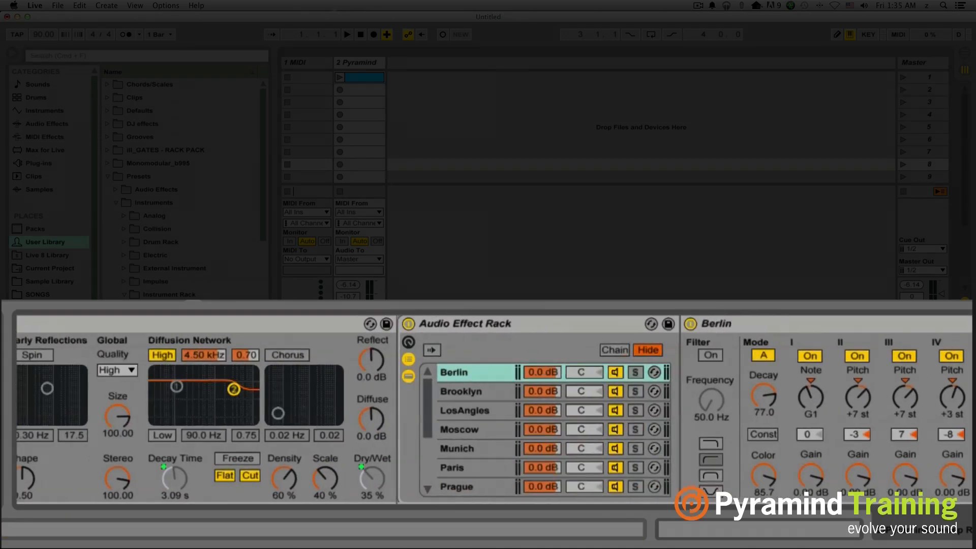
Step: Place Analog on a new MIDI track and group it into an Instrument Rack
{"action": "scroll", "scroll_direction": "right", "scroll_amount": 3}
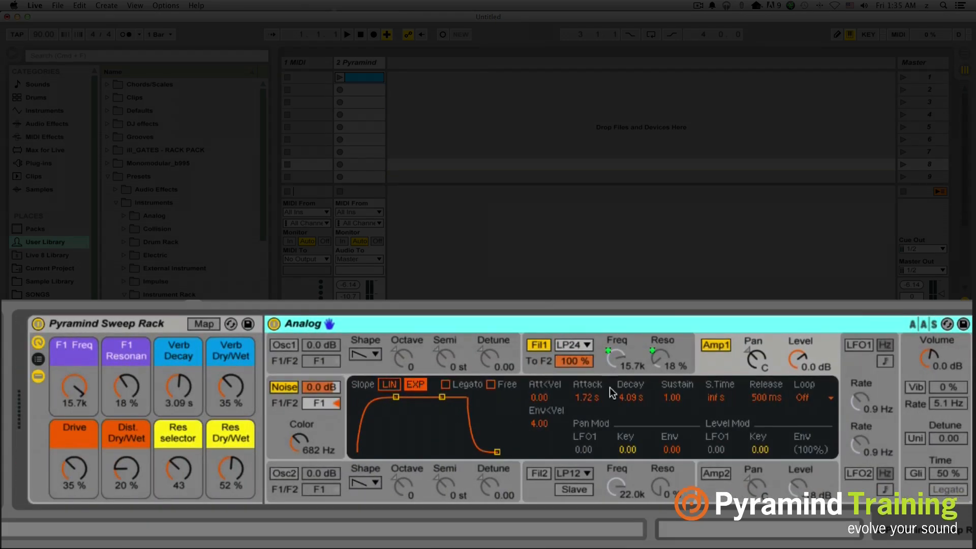
{"action": "mouse_move", "coordinate": [163, 373]}
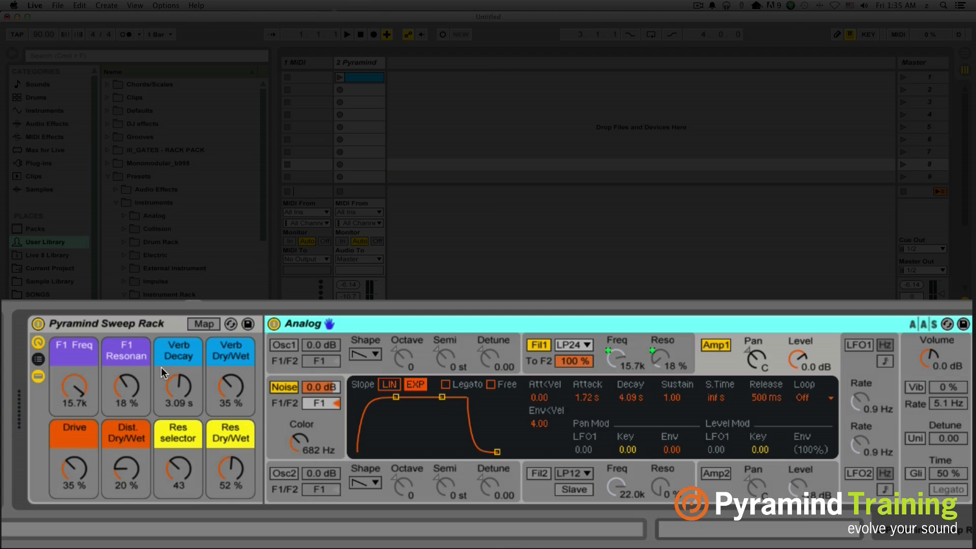
{"action": "mouse_move", "coordinate": [143, 468]}
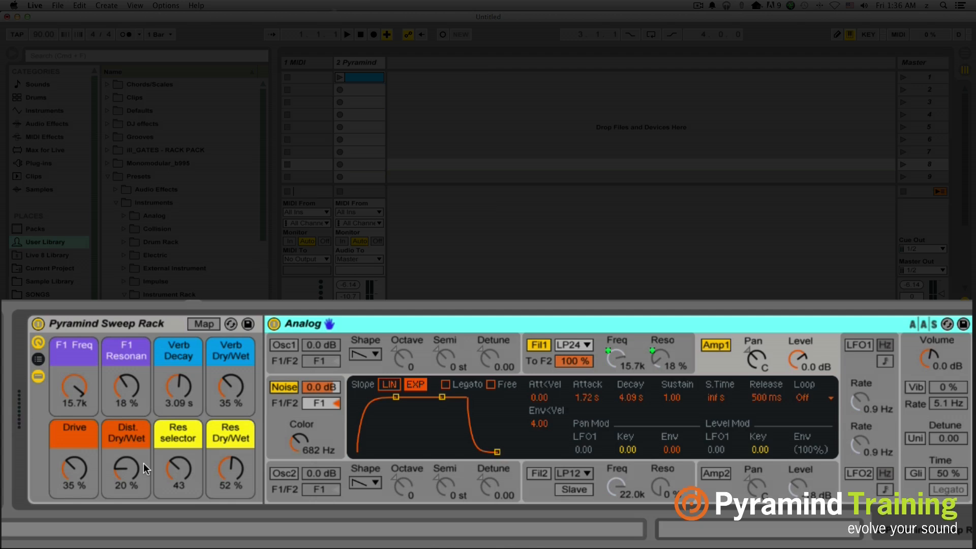
{"action": "left_click", "coordinate": [45, 110]}
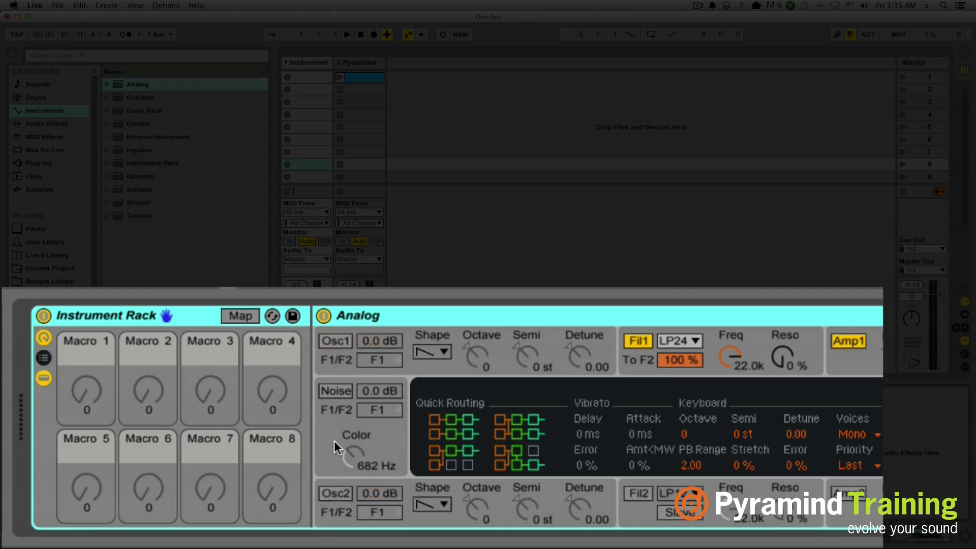
Step: Enable Analog's Noise, turn down Fil1 Freq, and map it to Macro 1
{"action": "left_click", "coordinate": [335, 391]}
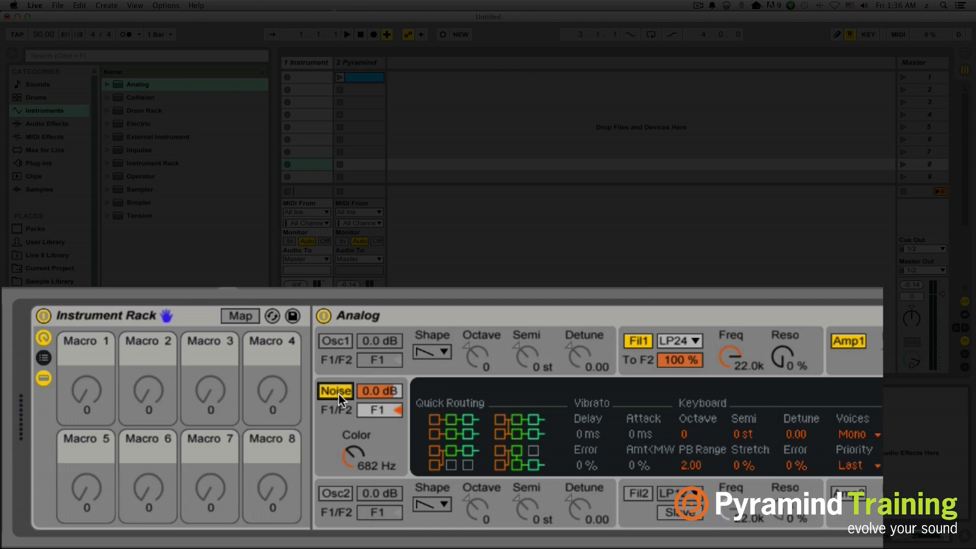
{"action": "mouse_move", "coordinate": [330, 361]}
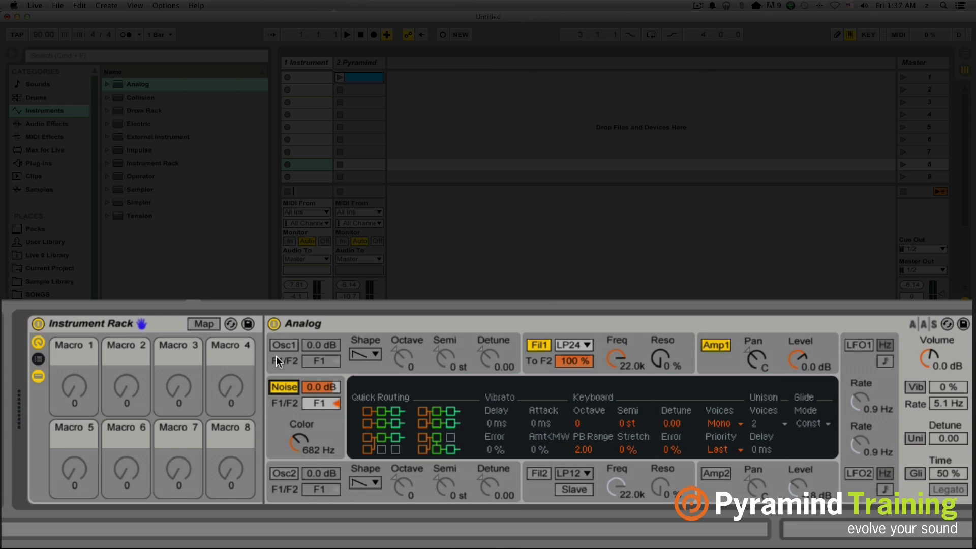
{"action": "mouse_move", "coordinate": [615, 360]}
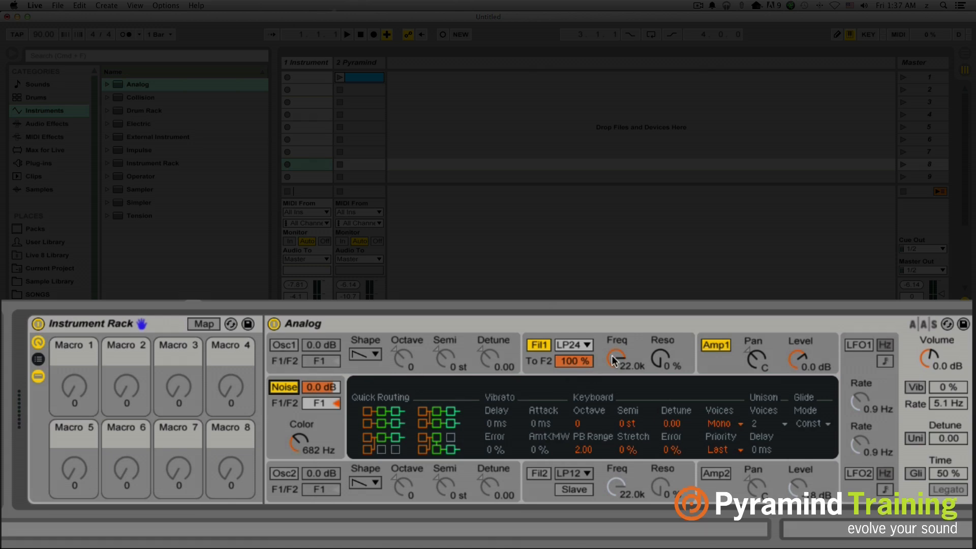
{"action": "left_click", "coordinate": [715, 345]}
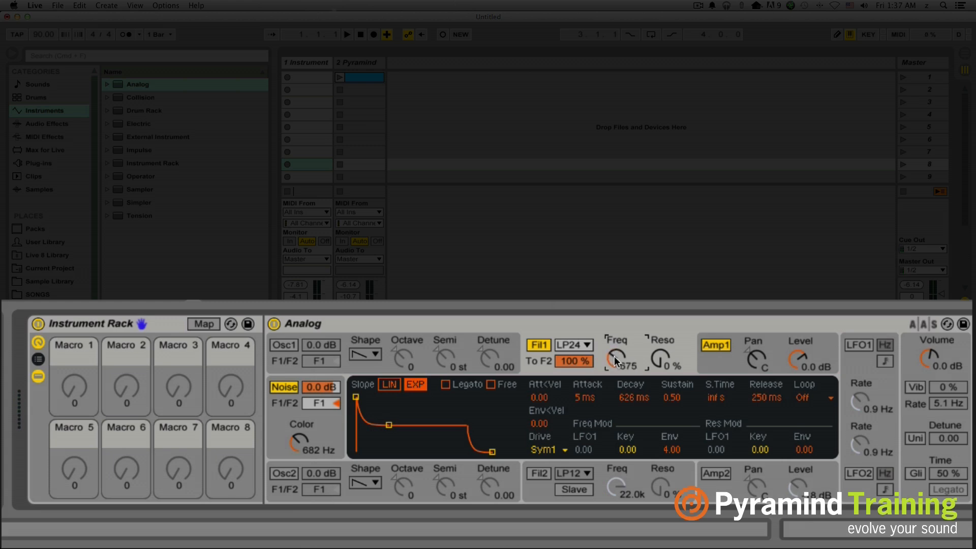
{"action": "right_click", "coordinate": [617, 355]}
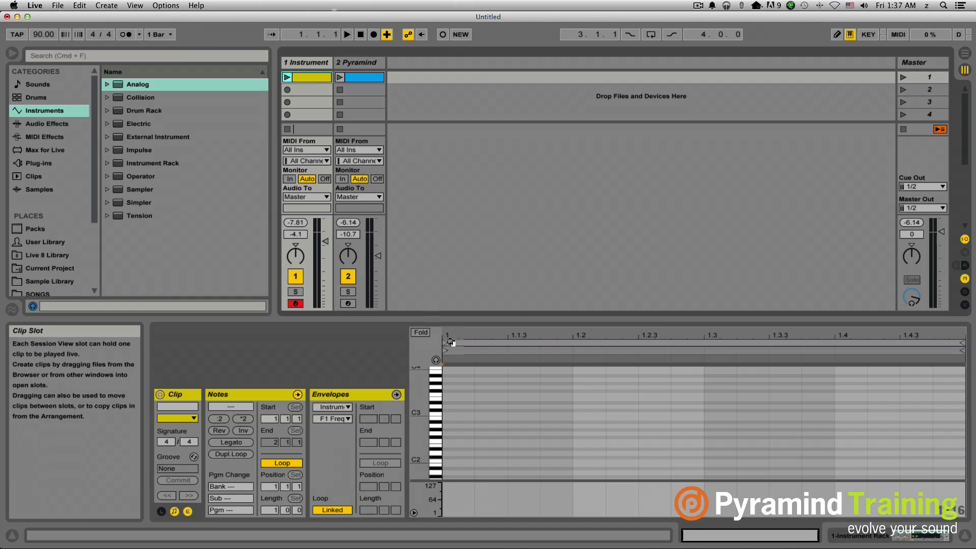
{"action": "mouse_move", "coordinate": [459, 419]}
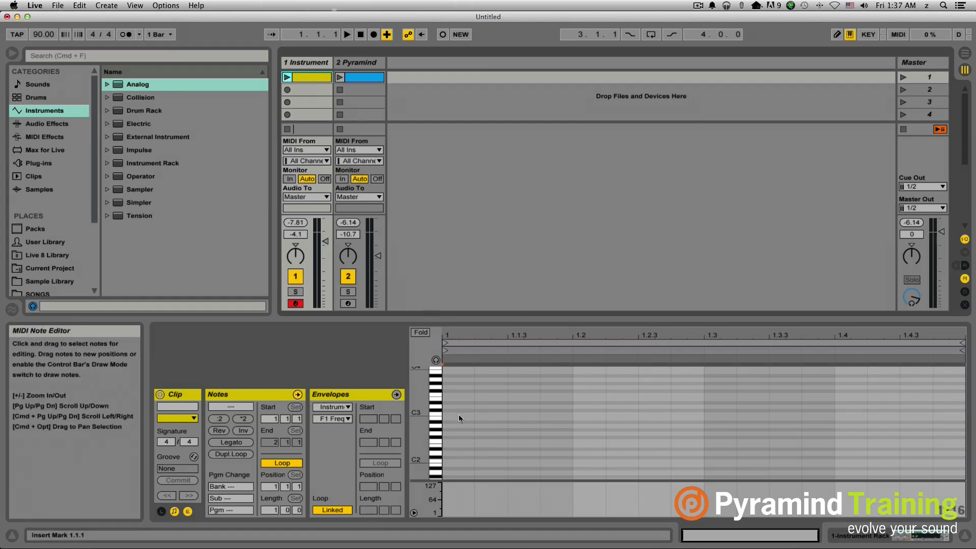
Step: Draw one C3 note spanning the full bar and switch clip Loop off
{"action": "left_click", "coordinate": [458, 416]}
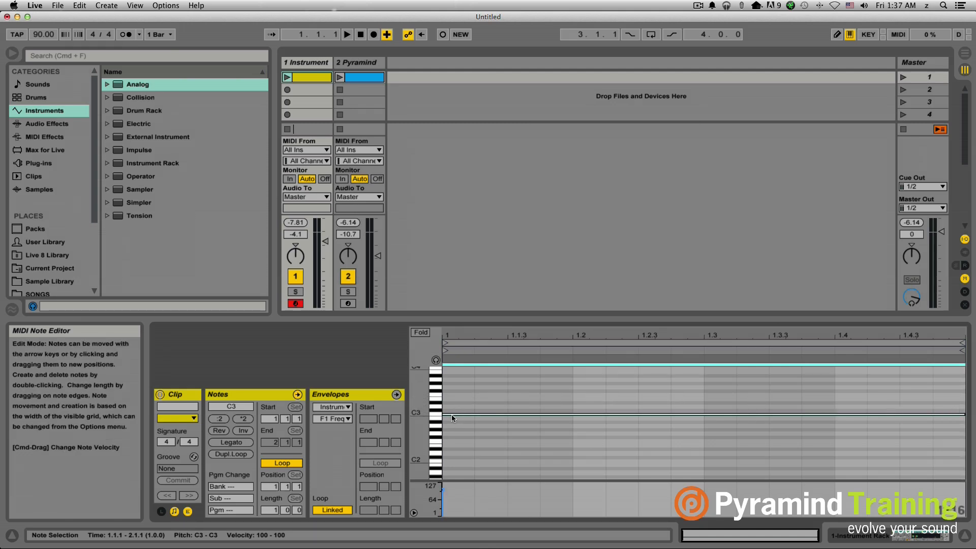
{"action": "mouse_move", "coordinate": [485, 396]}
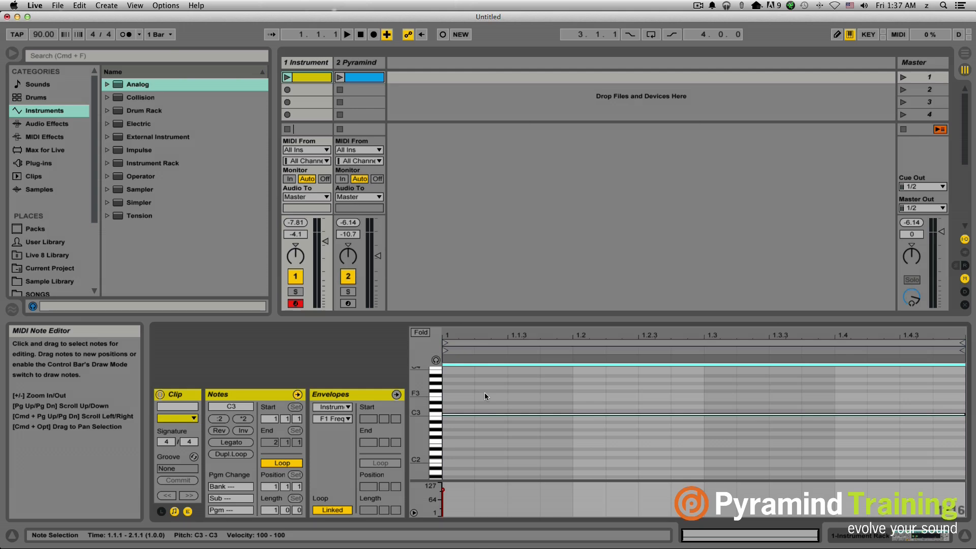
{"action": "mouse_move", "coordinate": [453, 418]}
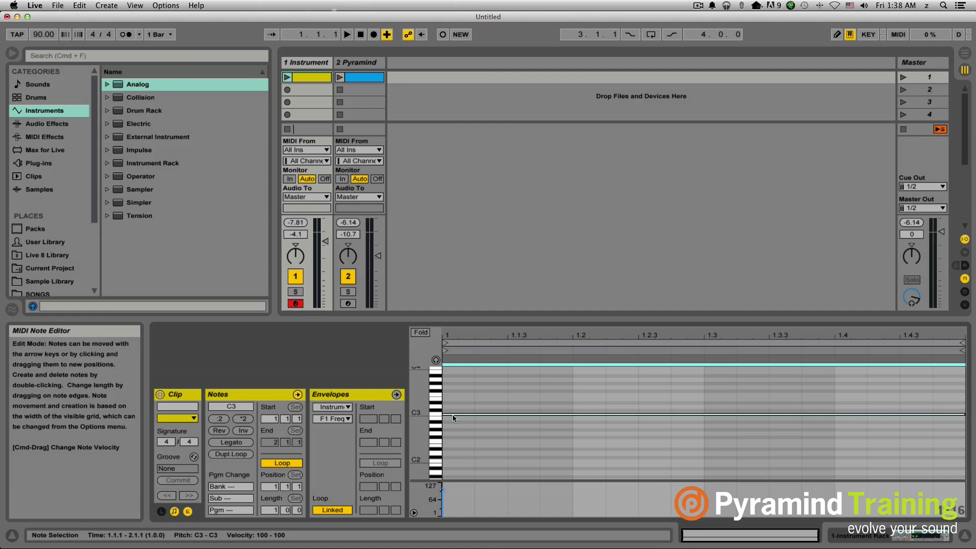
{"action": "left_click", "coordinate": [281, 463]}
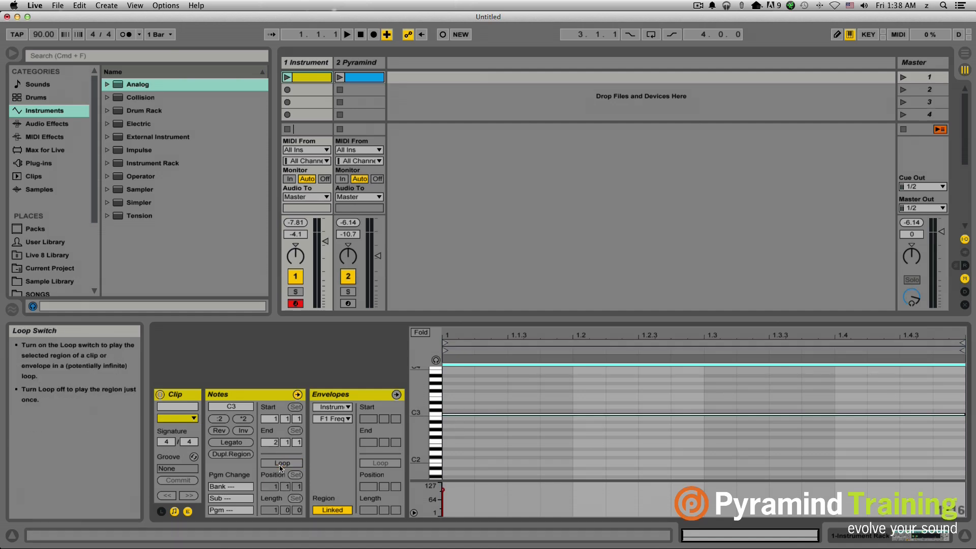
{"action": "mouse_move", "coordinate": [294, 89]}
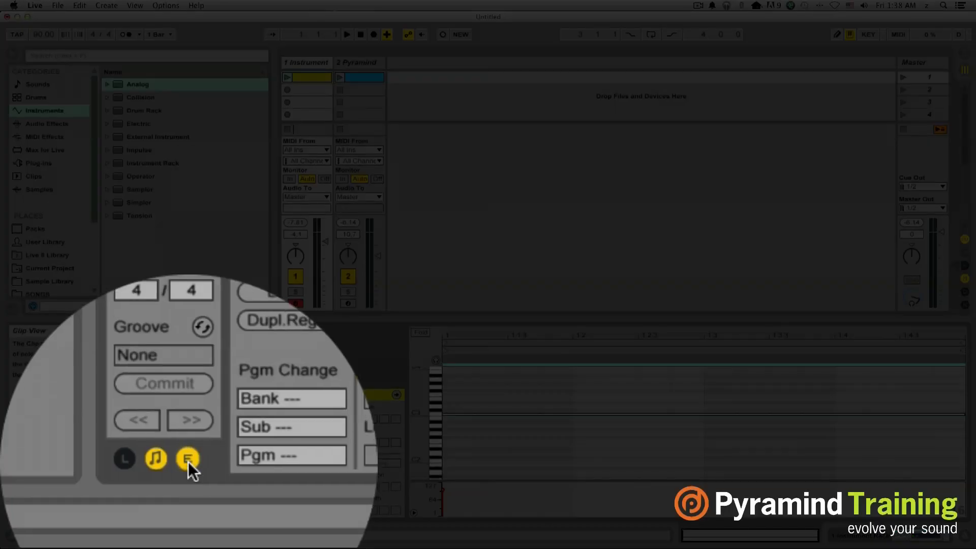
Step: Draw a low-to-high F1 Freq envelope ramp in the clip and launch it
{"action": "left_click", "coordinate": [186, 459]}
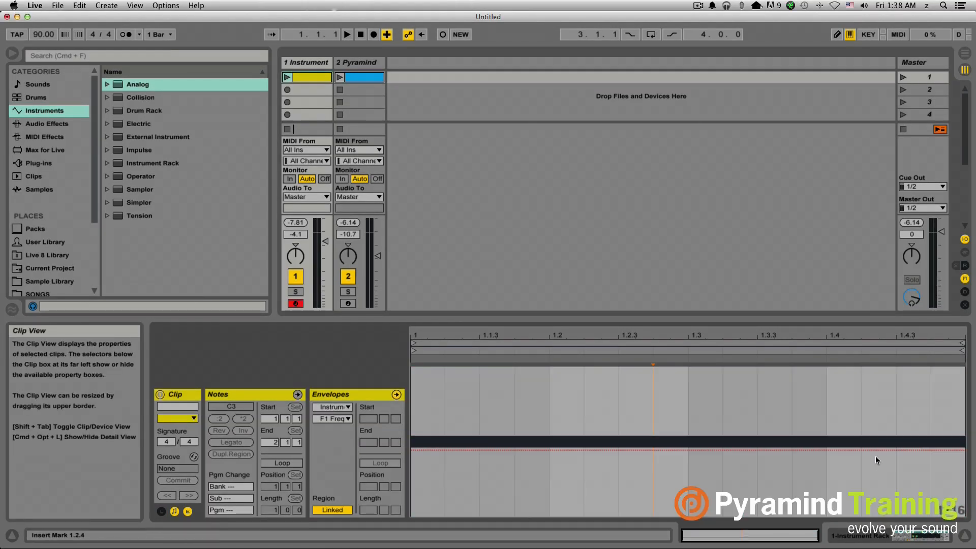
{"action": "left_click", "coordinate": [318, 407]}
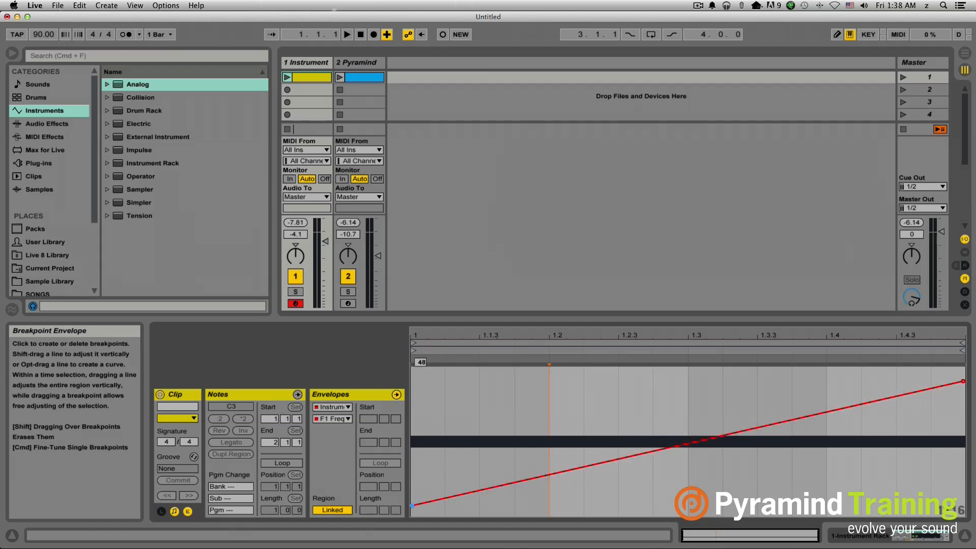
{"action": "mouse_move", "coordinate": [287, 78]}
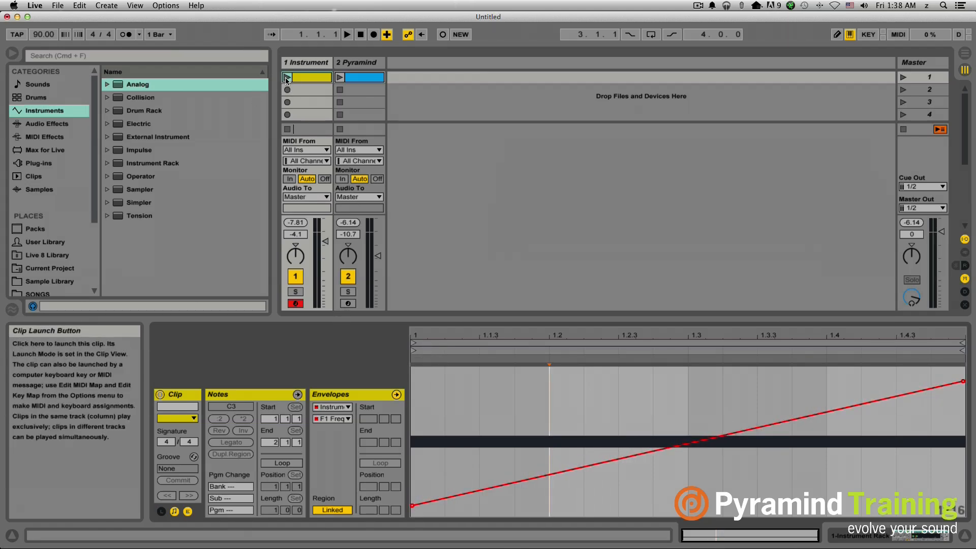
{"action": "left_click", "coordinate": [286, 77]}
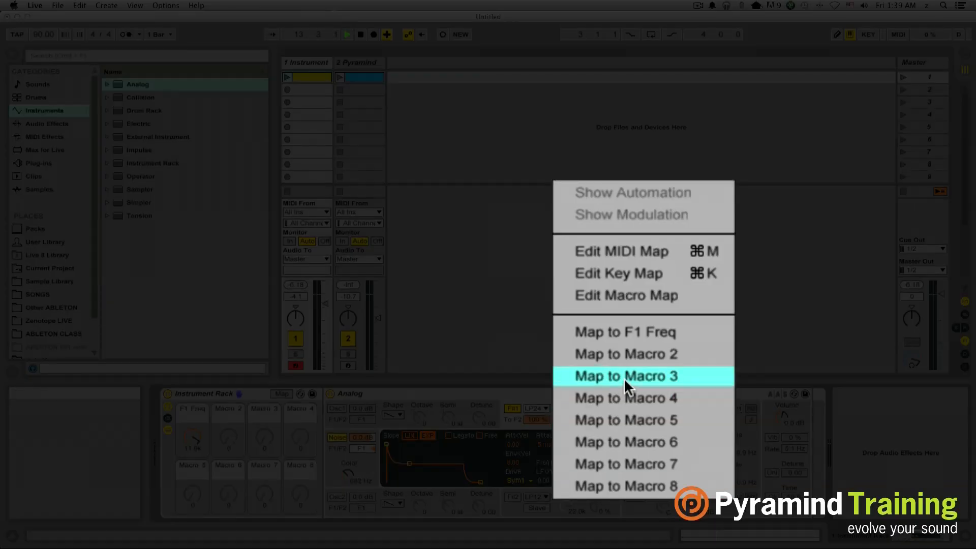
Step: Assign Analog's Fil1 Reso to Macro 2 and turn Macro 2 to 19%
{"action": "left_click", "coordinate": [624, 376]}
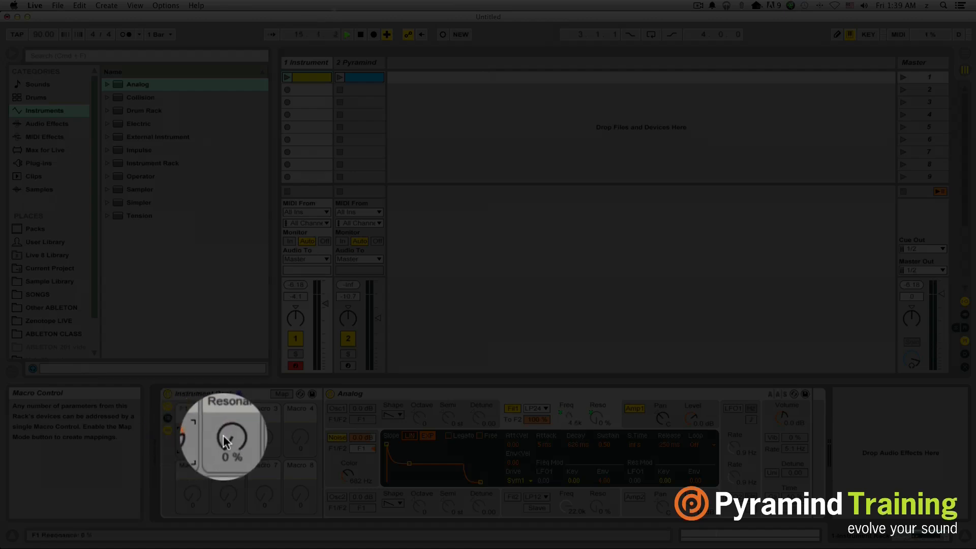
{"action": "mouse_move", "coordinate": [249, 389]}
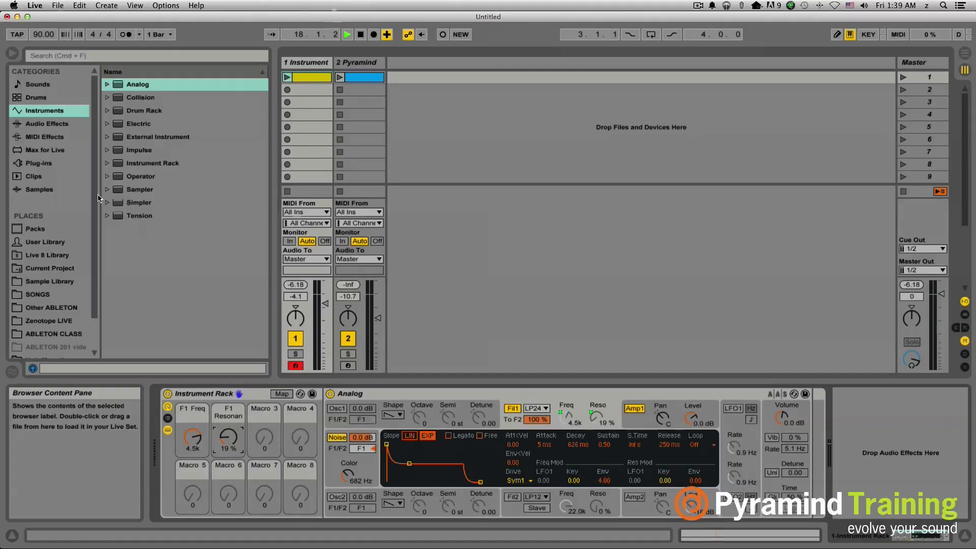
Step: Drop a Limiter after Analog from Audio Effects and set Macro 2 to 43%
{"action": "left_click", "coordinate": [45, 123]}
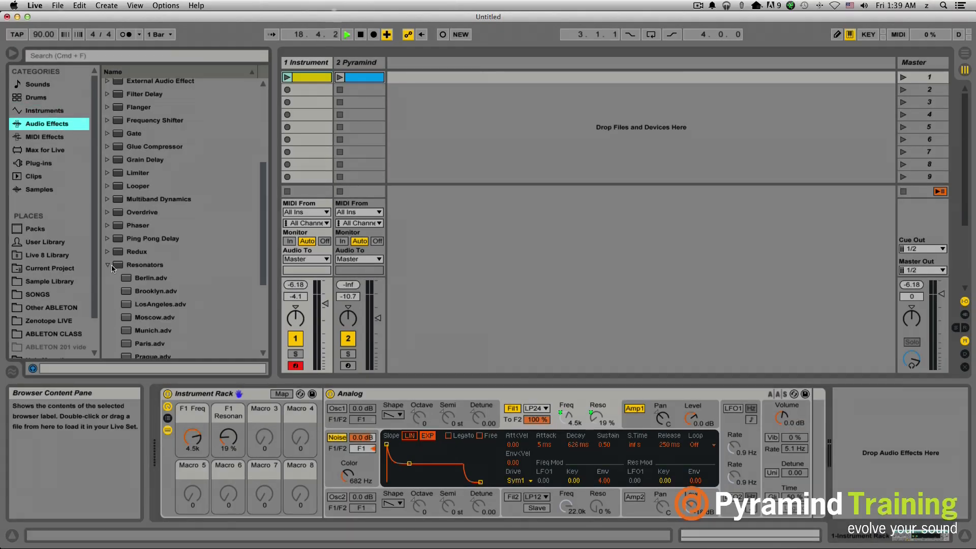
{"action": "left_click", "coordinate": [108, 264]}
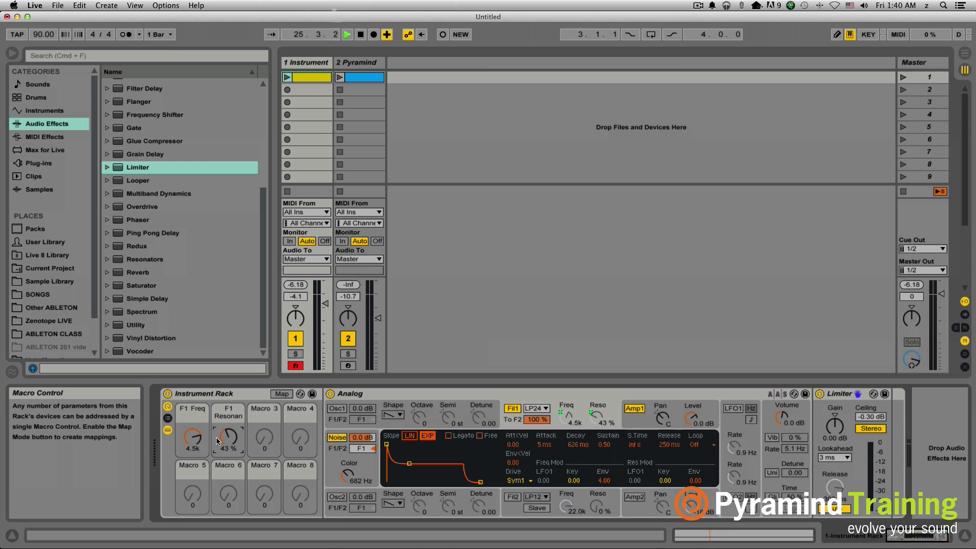
{"action": "mouse_move", "coordinate": [321, 311]}
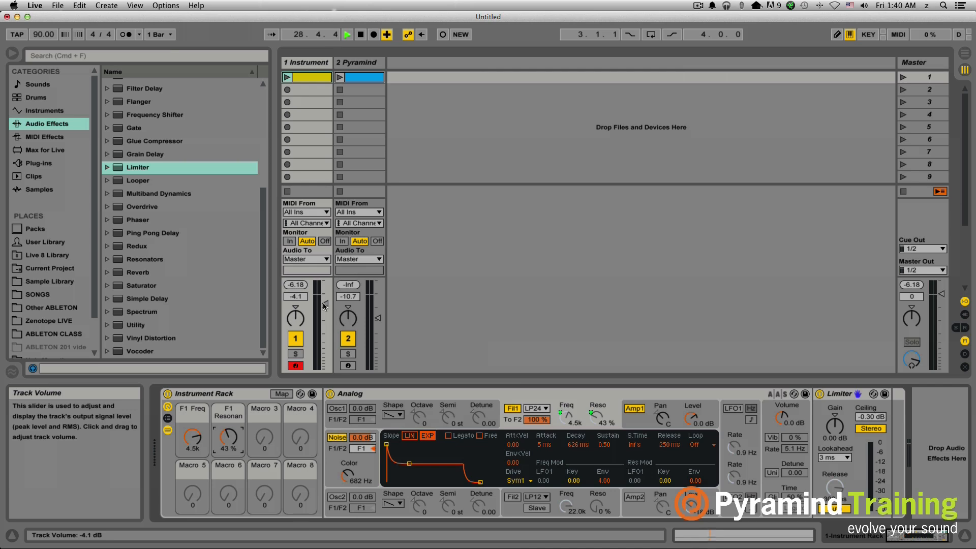
{"action": "mouse_move", "coordinate": [179, 257]}
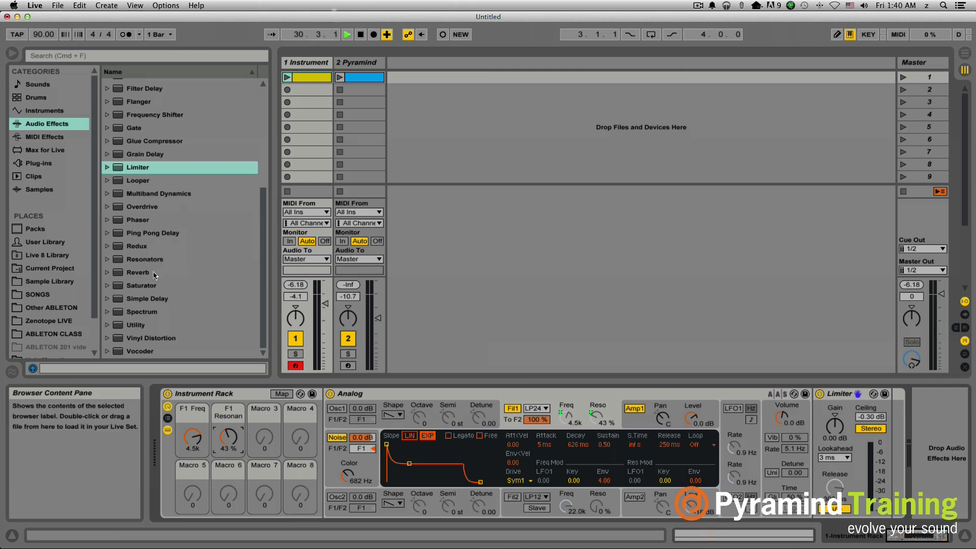
Step: Add a Reverb and map its Decay Time and Dry/Wet to Macros 3 and 4
{"action": "left_click", "coordinate": [137, 272]}
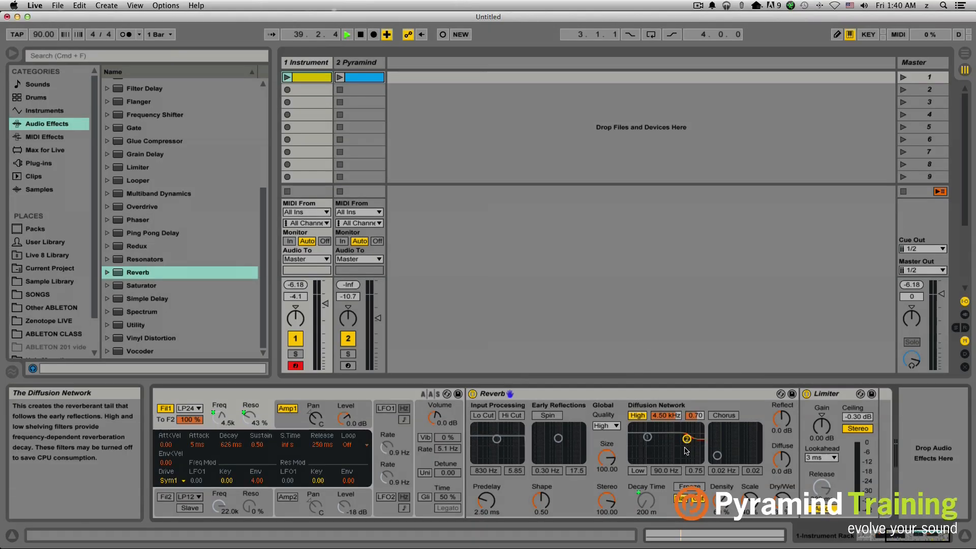
{"action": "right_click", "coordinate": [685, 438]}
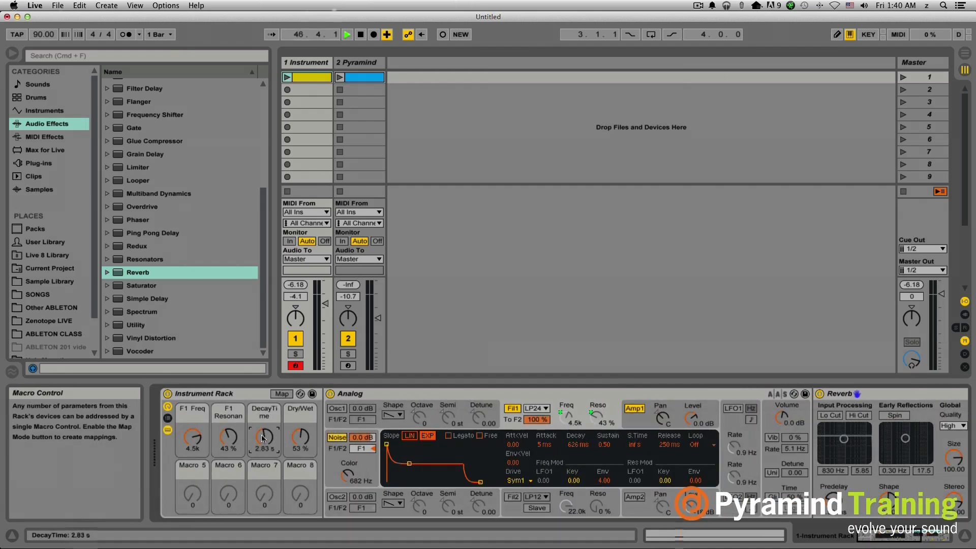
{"action": "mouse_move", "coordinate": [288, 96]}
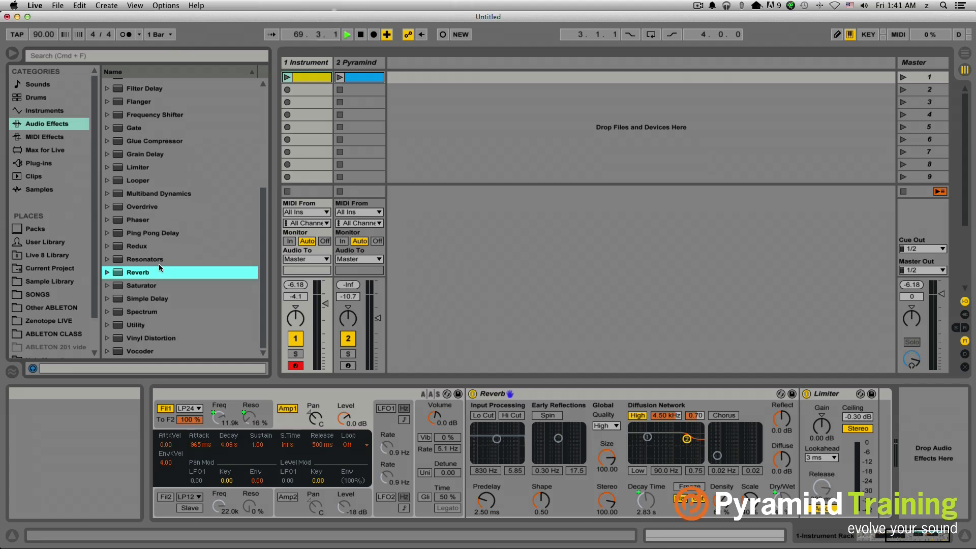
Step: Load Overdrive between Reverb and Limiter and map its Drive to Macro 6
{"action": "left_click", "coordinate": [142, 207]}
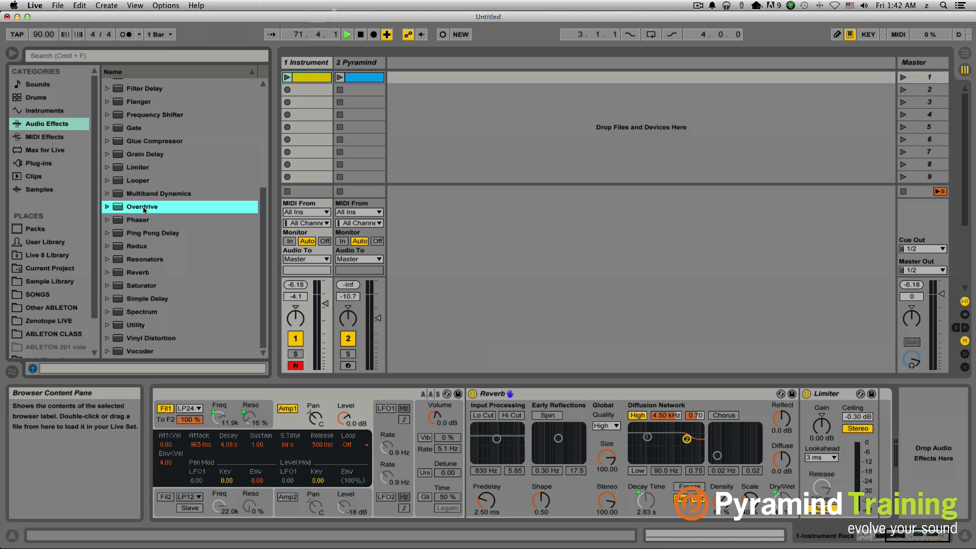
{"action": "double_click", "coordinate": [142, 206]}
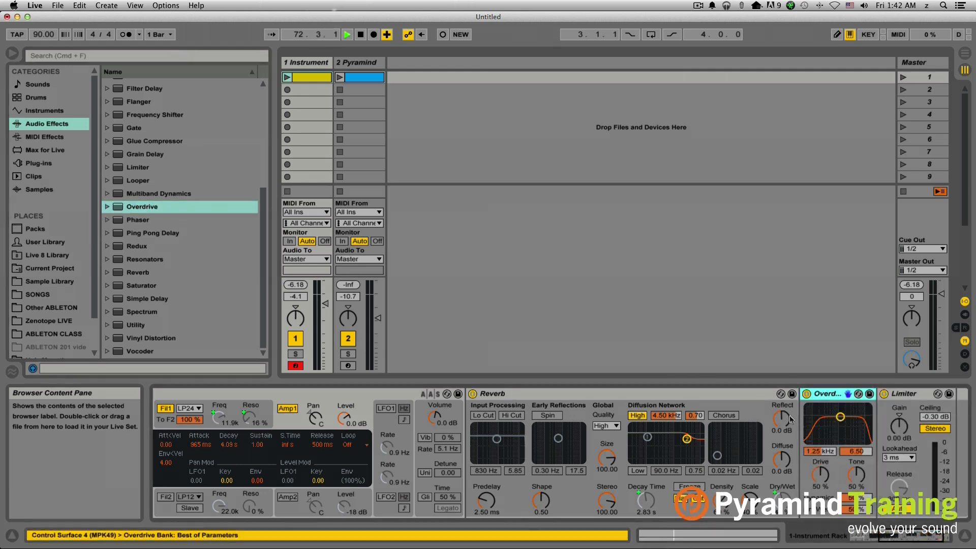
{"action": "mouse_move", "coordinate": [819, 479]}
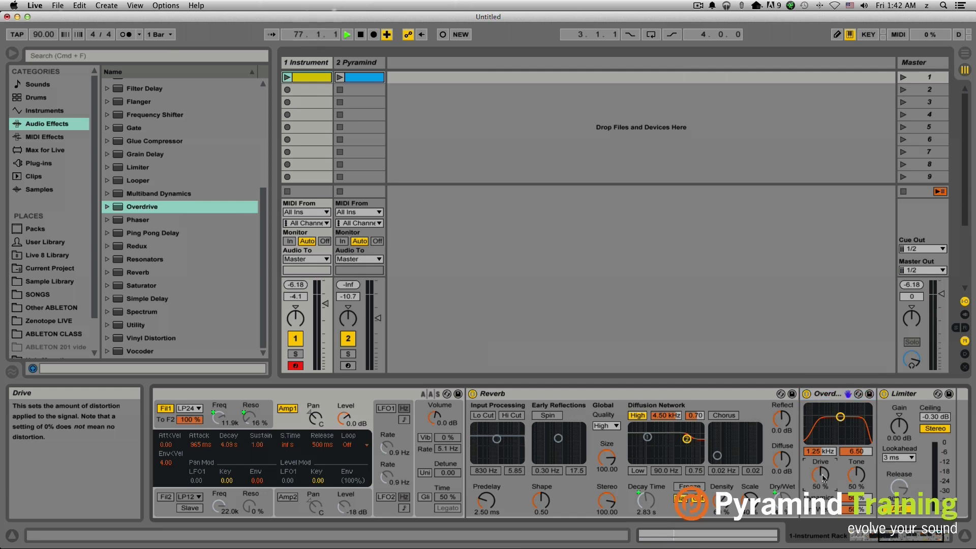
{"action": "right_click", "coordinate": [823, 474]}
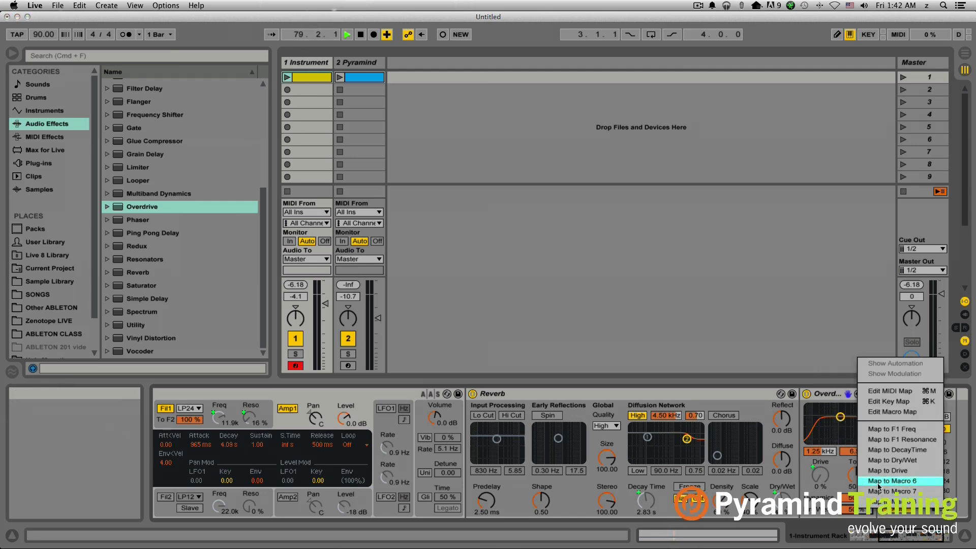
{"action": "left_click", "coordinate": [900, 481]}
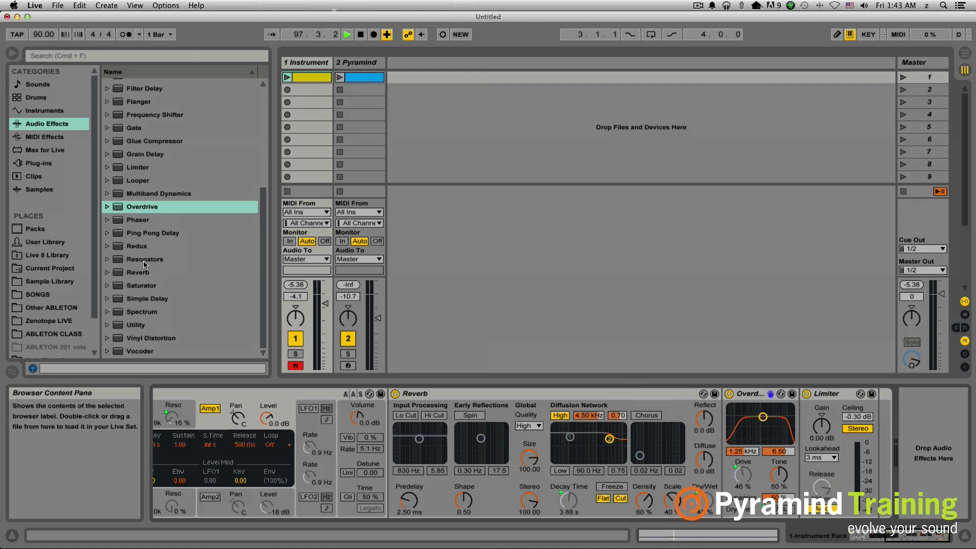
Step: Expand the Resonators presets and load Moscow.adv into the chain
{"action": "left_click", "coordinate": [145, 259]}
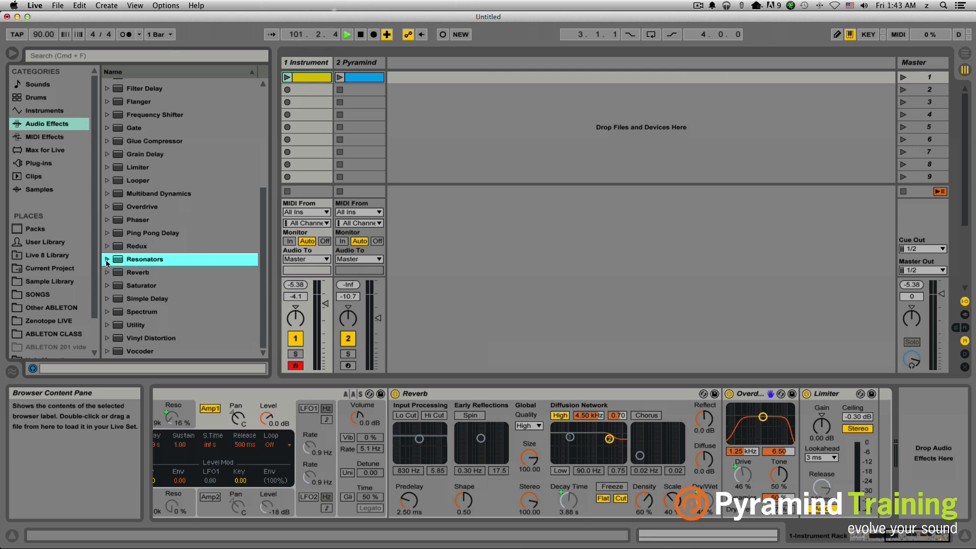
{"action": "left_click", "coordinate": [107, 258]}
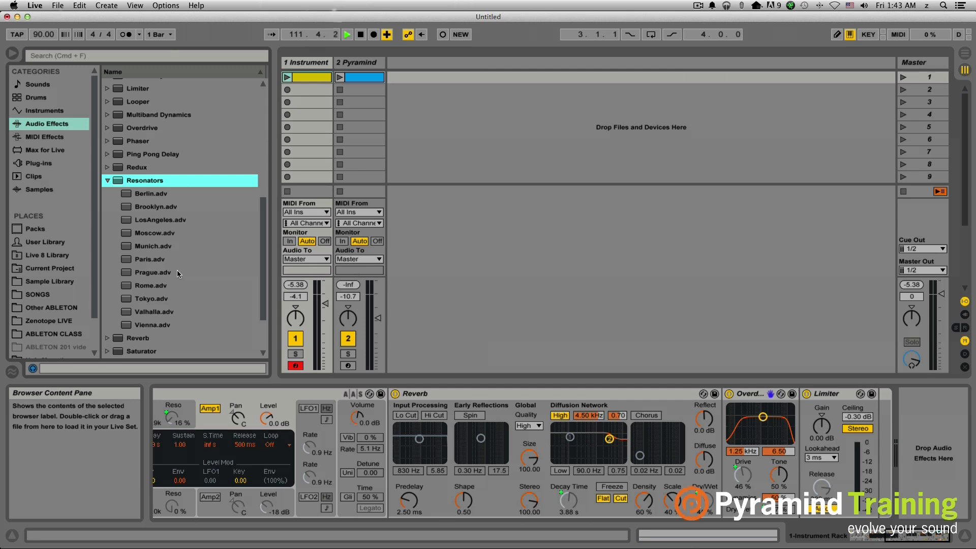
{"action": "left_click", "coordinate": [155, 233]}
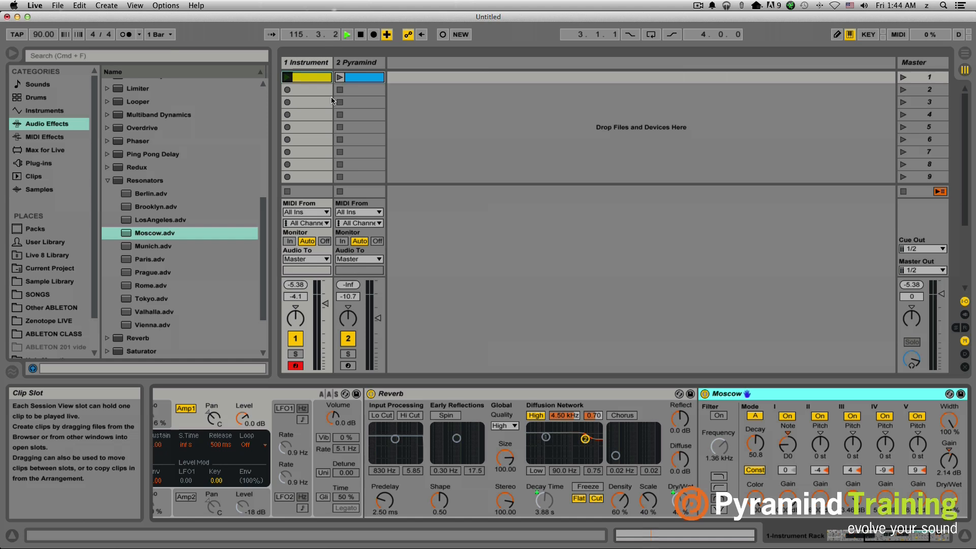
Step: Group the Moscow resonator into an Audio Effect Rack as its first chain
{"action": "left_click", "coordinate": [286, 77]}
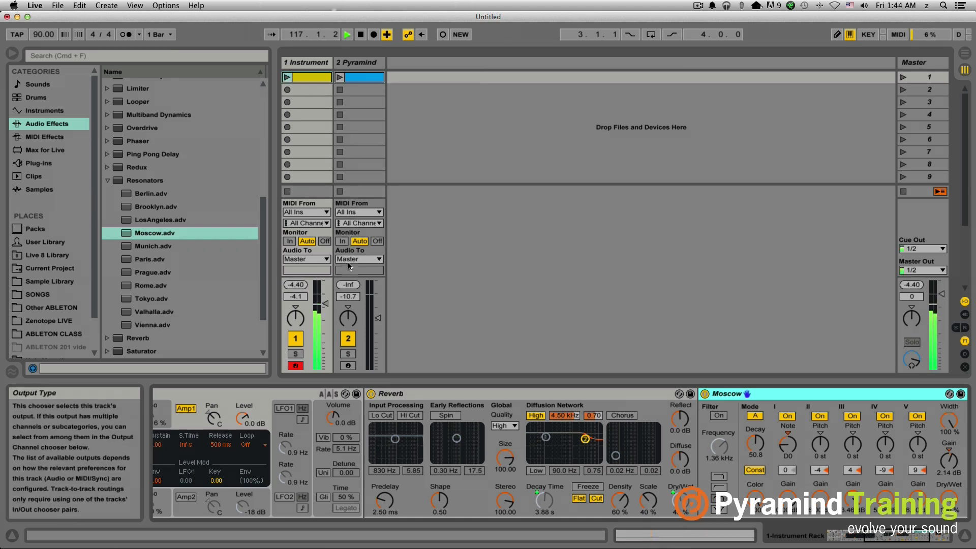
{"action": "mouse_move", "coordinate": [411, 272]}
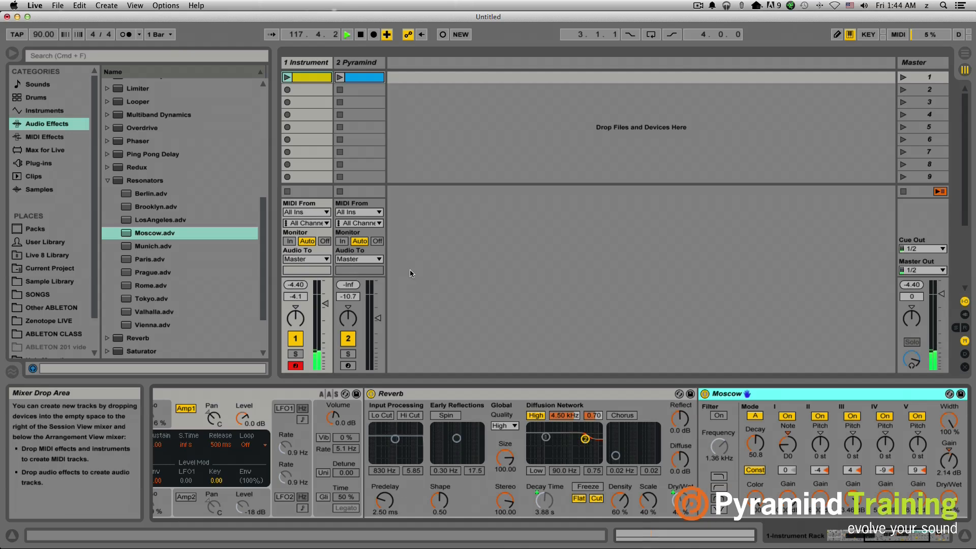
{"action": "left_click", "coordinate": [726, 394]}
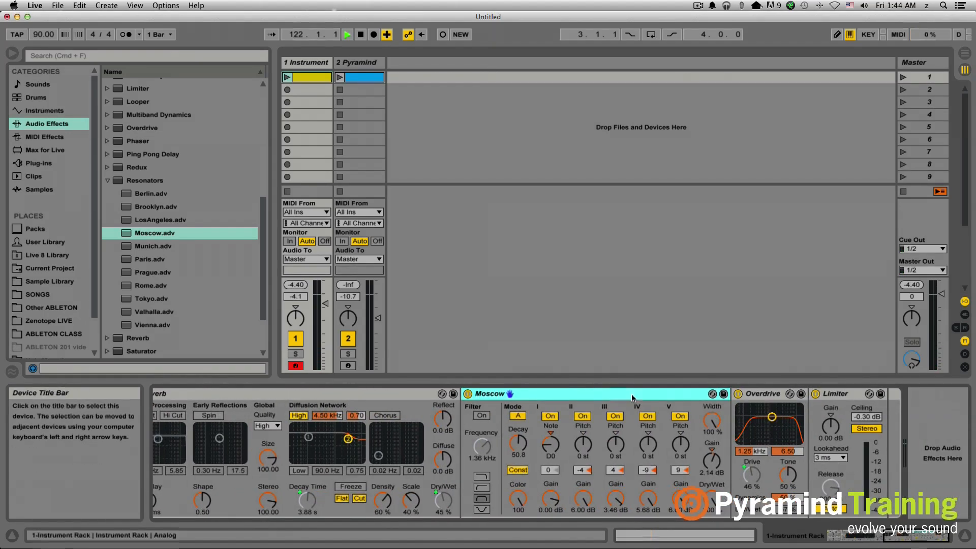
{"action": "mouse_move", "coordinate": [607, 397]}
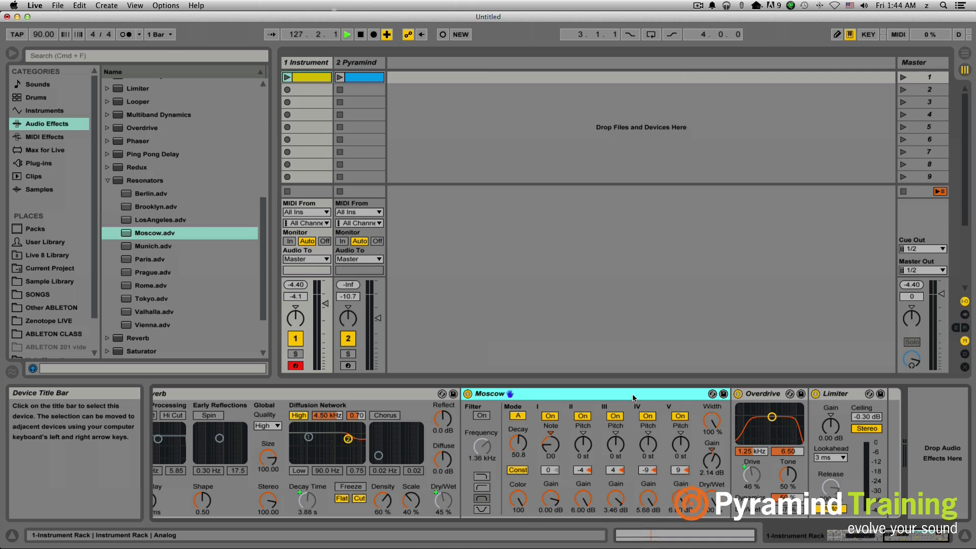
{"action": "left_click", "coordinate": [504, 394]}
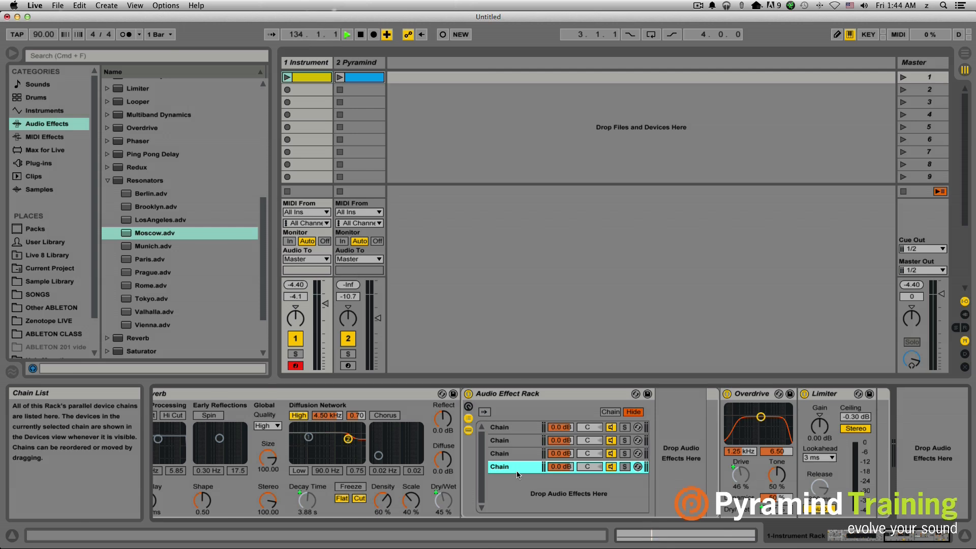
{"action": "left_click", "coordinate": [500, 427]}
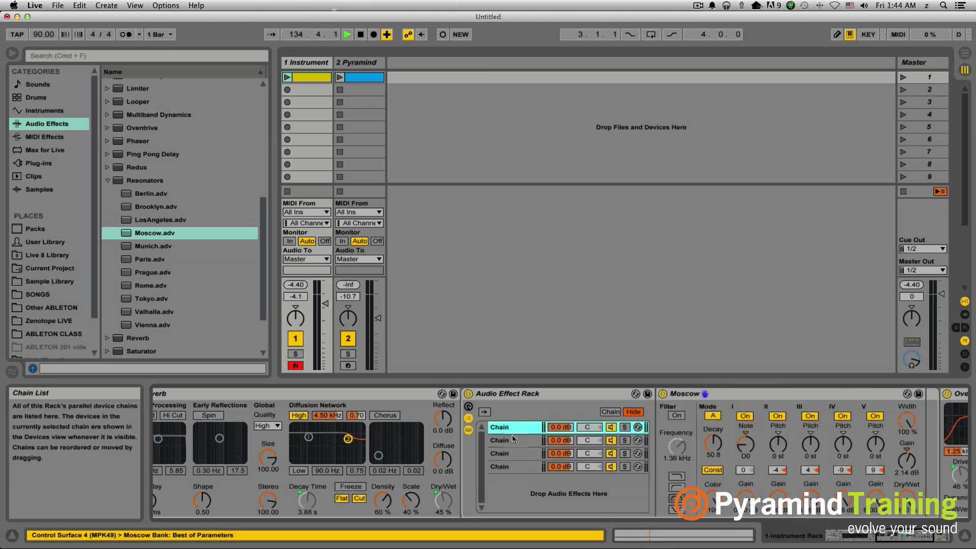
Step: Fill chains two to four with Brooklyn, Prague and Valhalla resonator presets
{"action": "left_click", "coordinate": [505, 441]}
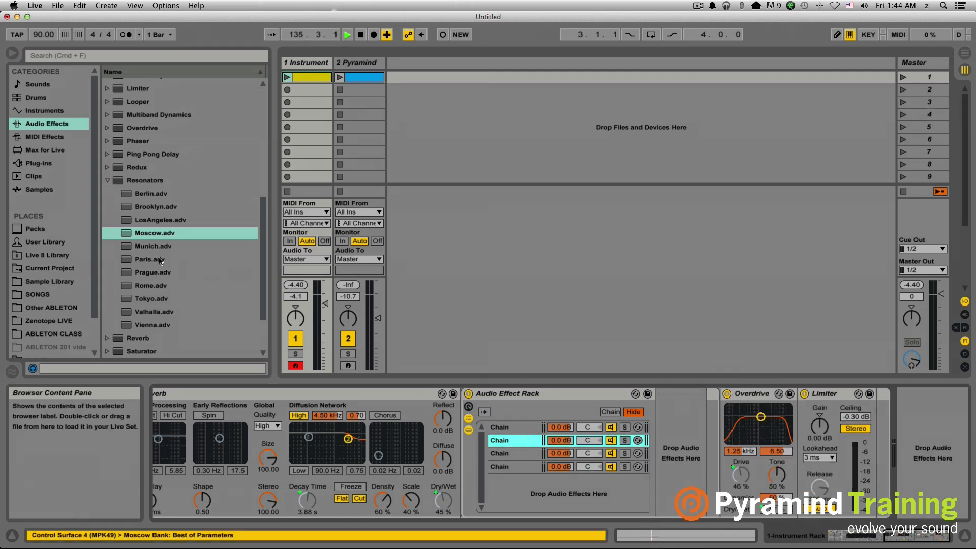
{"action": "left_click", "coordinate": [155, 206]}
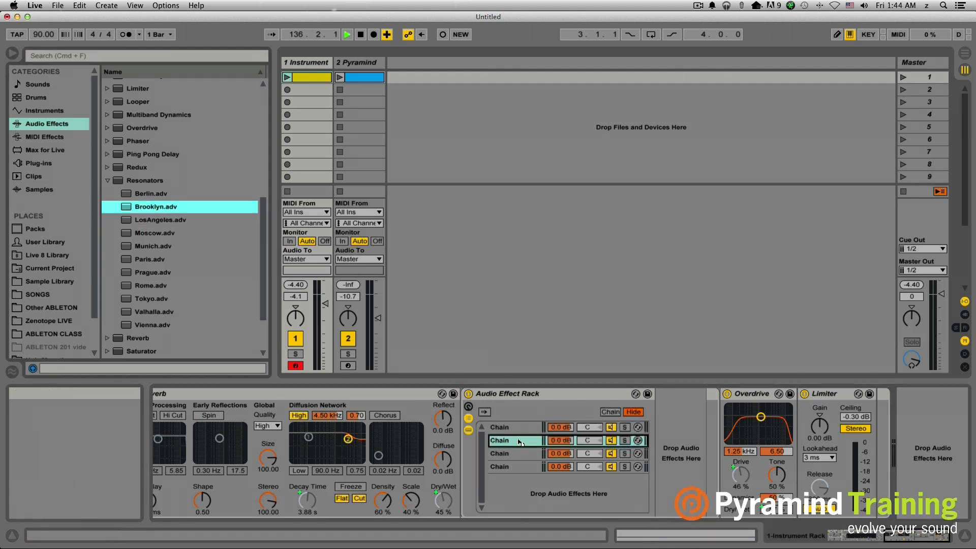
{"action": "left_click", "coordinate": [515, 441]}
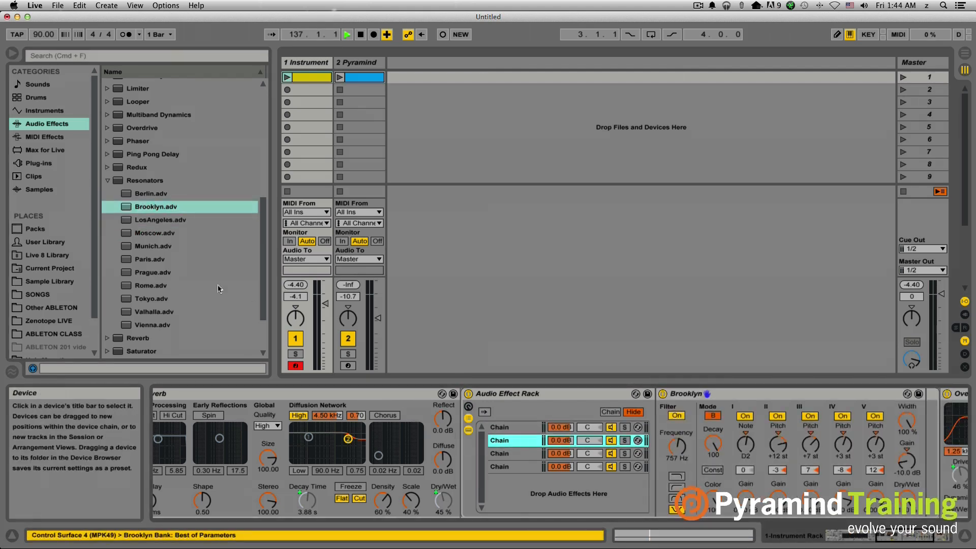
{"action": "left_click", "coordinate": [152, 272]}
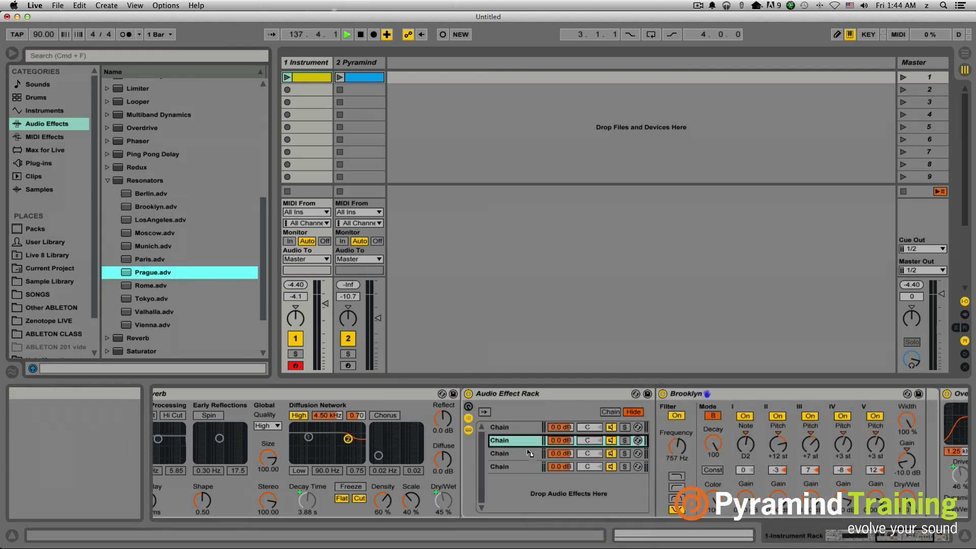
{"action": "left_click", "coordinate": [500, 453]}
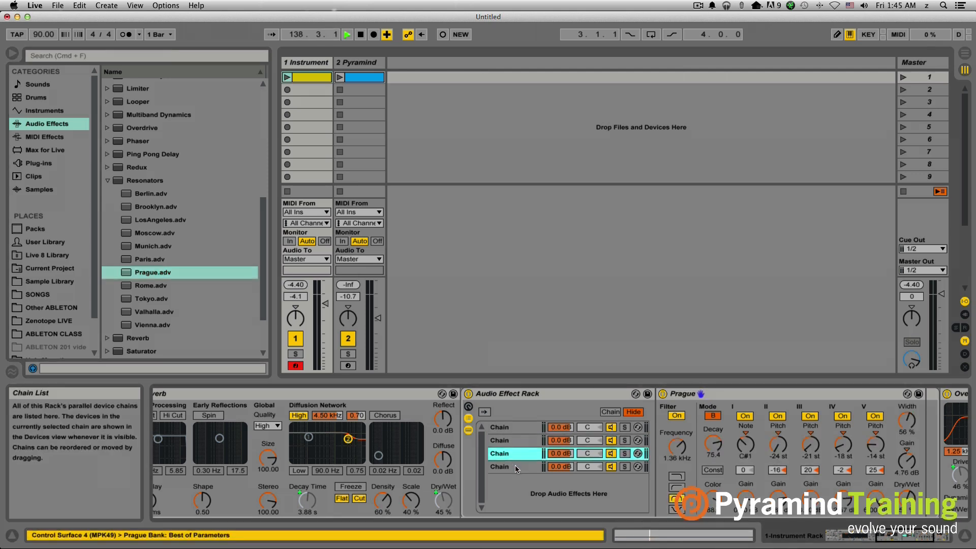
{"action": "left_click", "coordinate": [152, 312]}
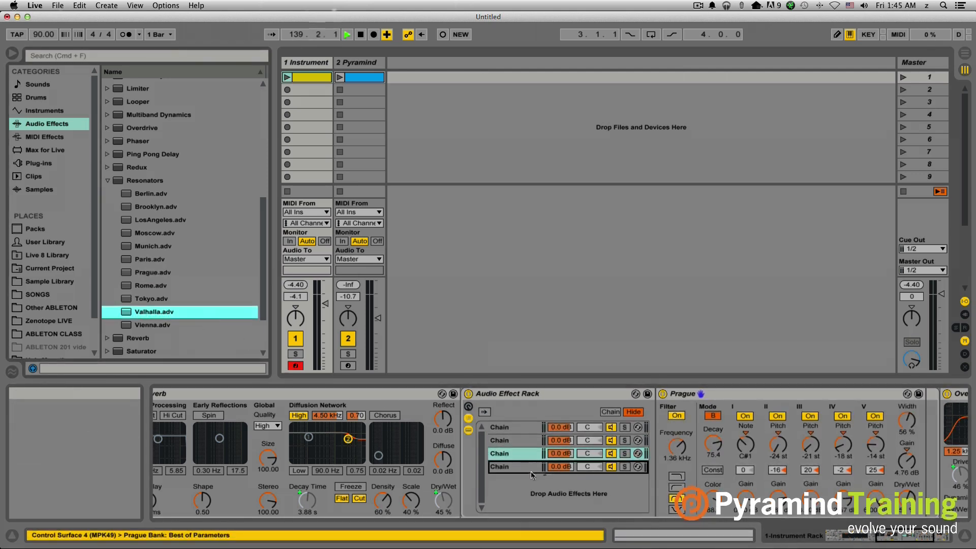
Step: Check that chains two and four hold the Brooklyn and Valhalla resonators
{"action": "left_click", "coordinate": [500, 441]}
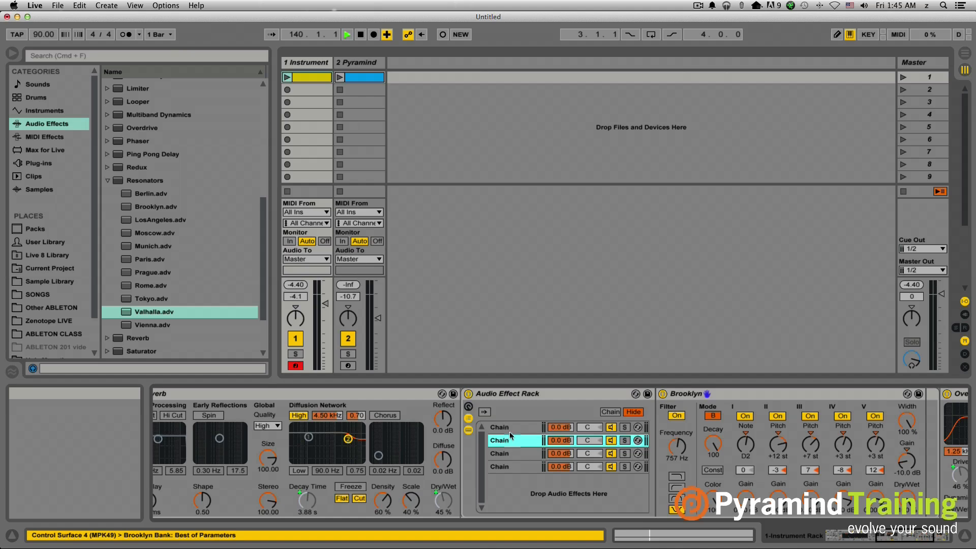
{"action": "left_click", "coordinate": [500, 466]}
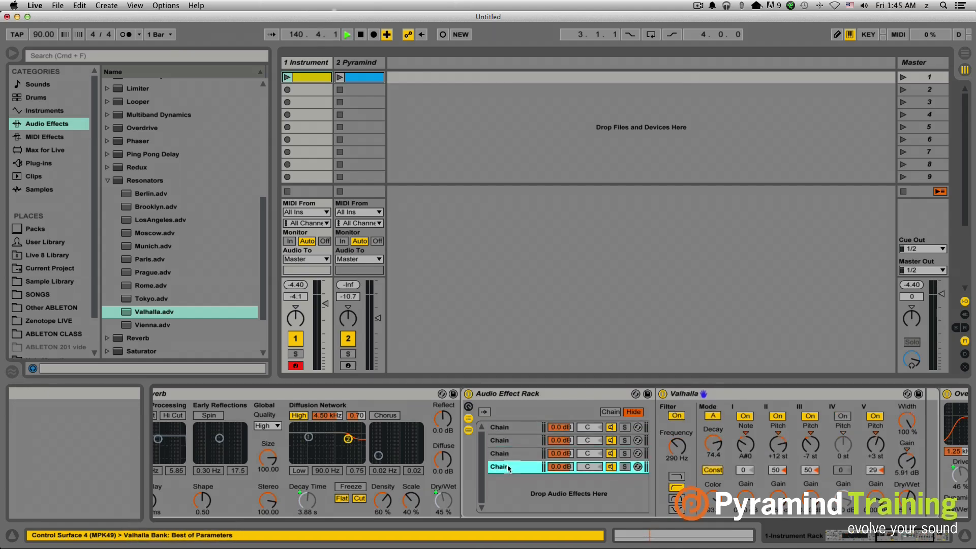
{"action": "left_click", "coordinate": [514, 440]}
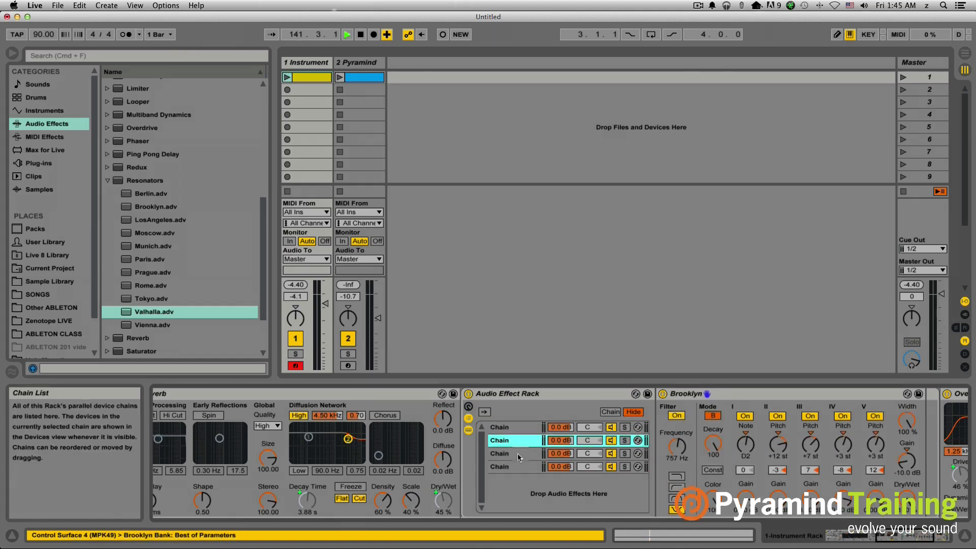
{"action": "left_click", "coordinate": [499, 466]}
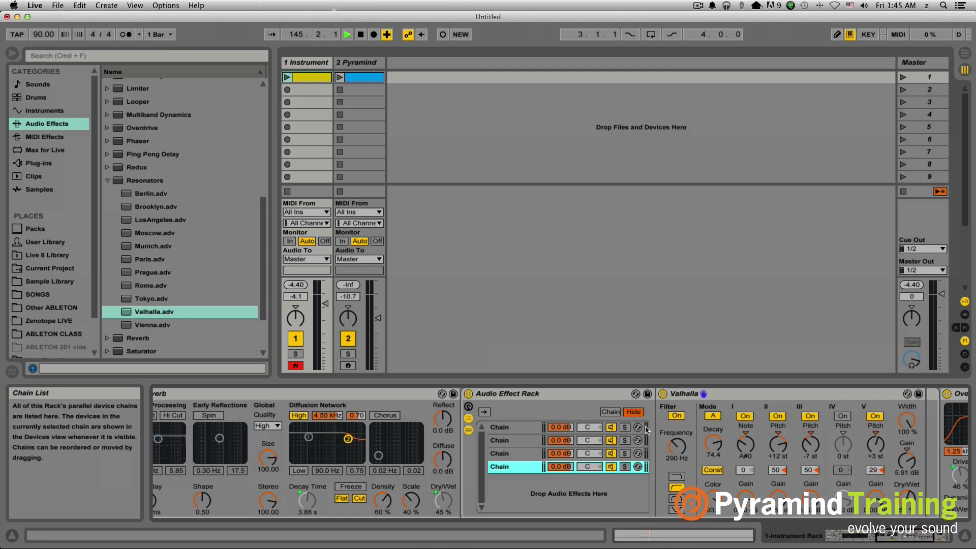
Step: Distribute the four resonator chains' selector ranges equally, one quarter each of 0–127
{"action": "left_click", "coordinate": [610, 412]}
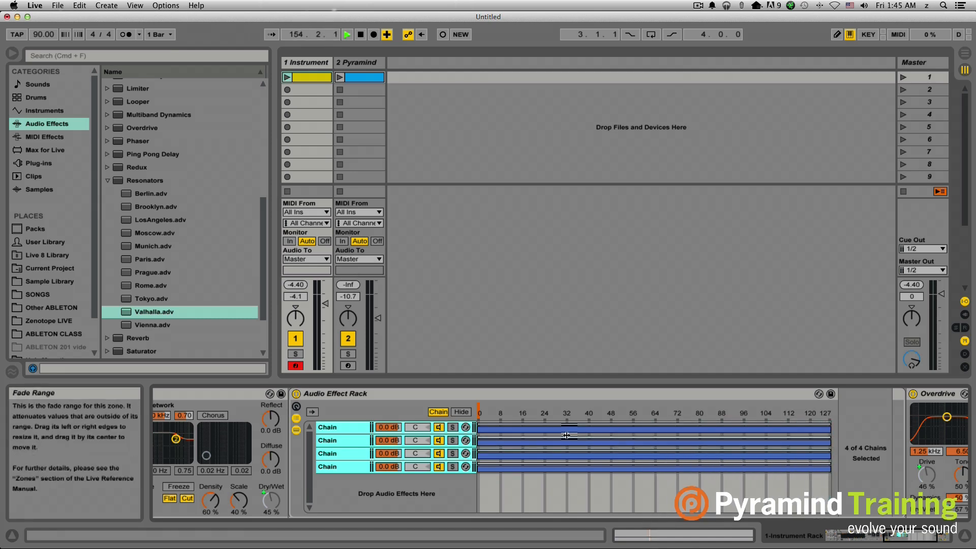
{"action": "left_click", "coordinate": [479, 413]}
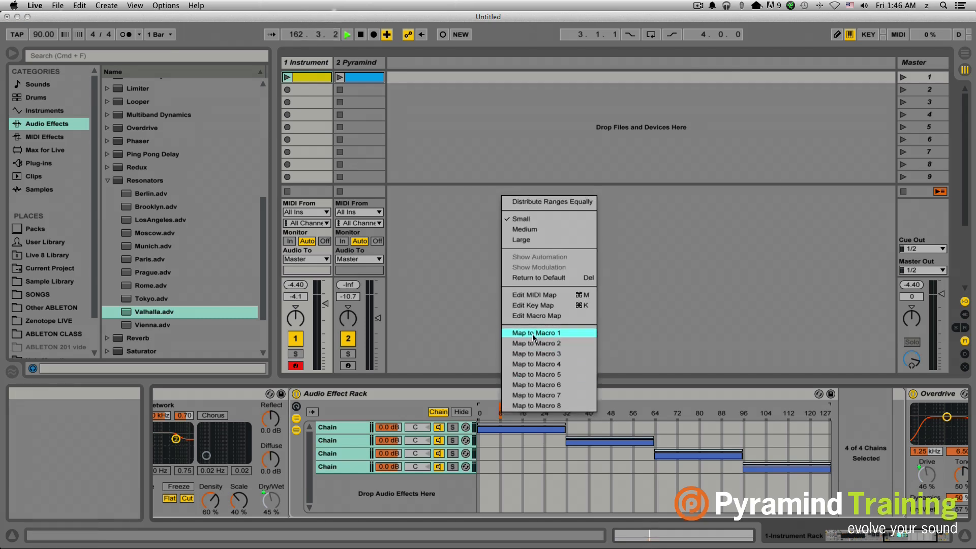
Step: Map the chain selector to Macro 1, rename the rack 'reso selector', then link it to outer Macro 7
{"action": "left_click", "coordinate": [536, 332]}
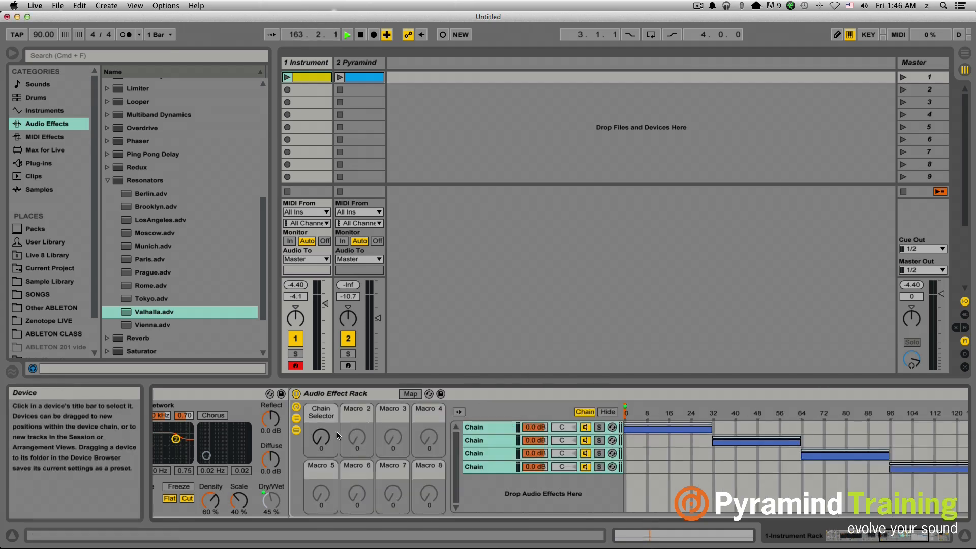
{"action": "left_click", "coordinate": [335, 394]}
{"action": "type", "text": "reso"}
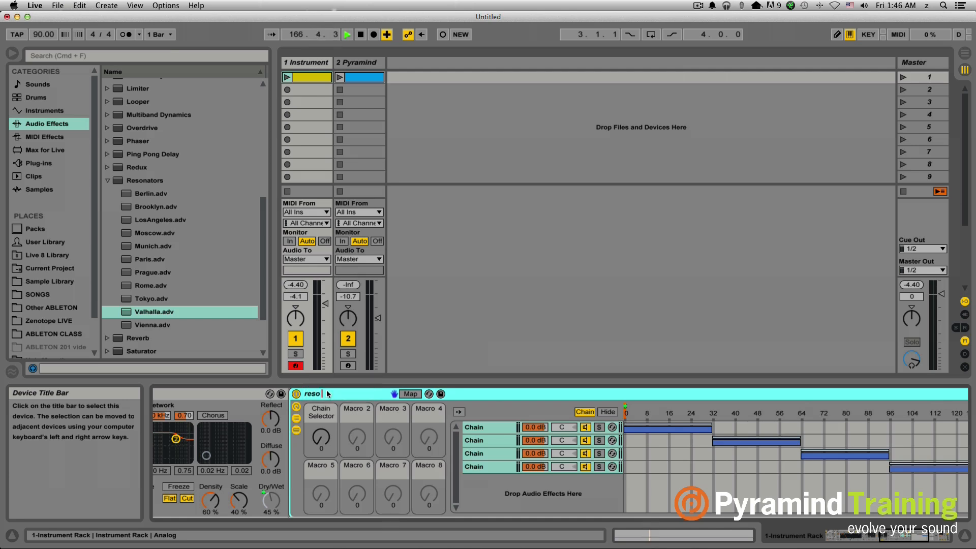
{"action": "type", "text": "s9"}
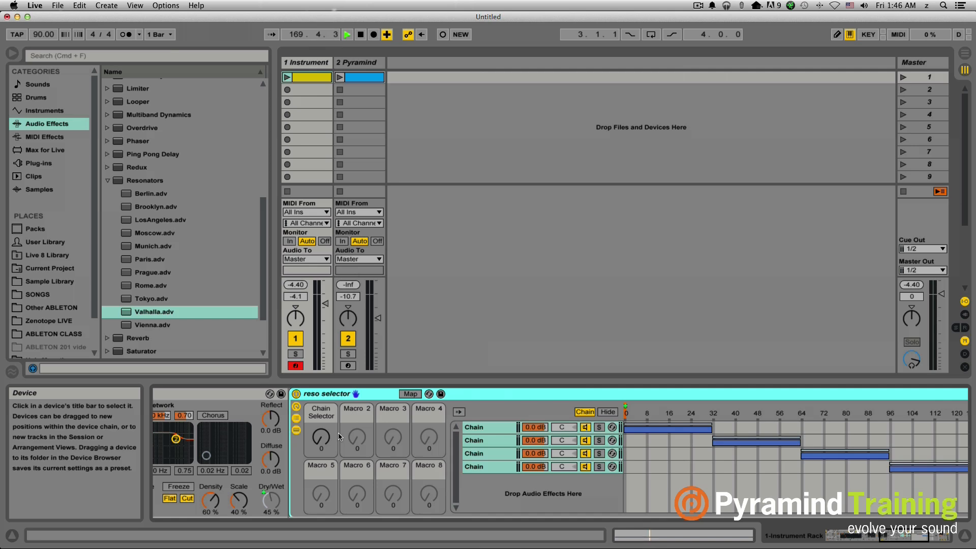
{"action": "right_click", "coordinate": [321, 436]}
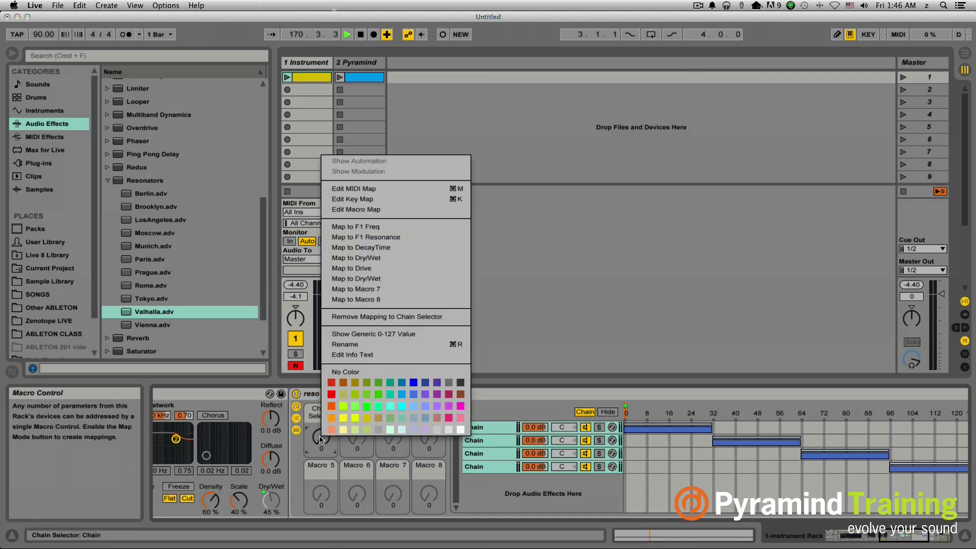
{"action": "mouse_move", "coordinate": [393, 291]}
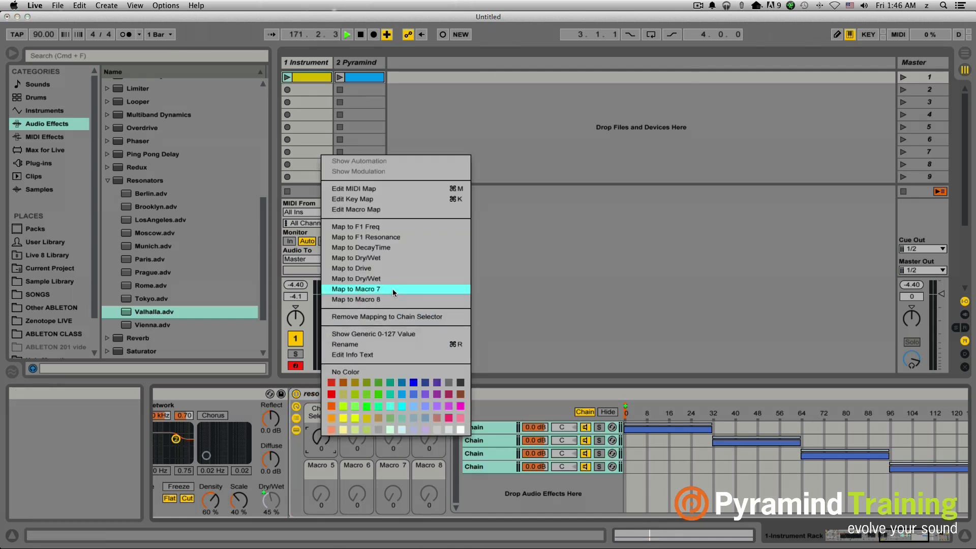
{"action": "left_click", "coordinate": [356, 289]}
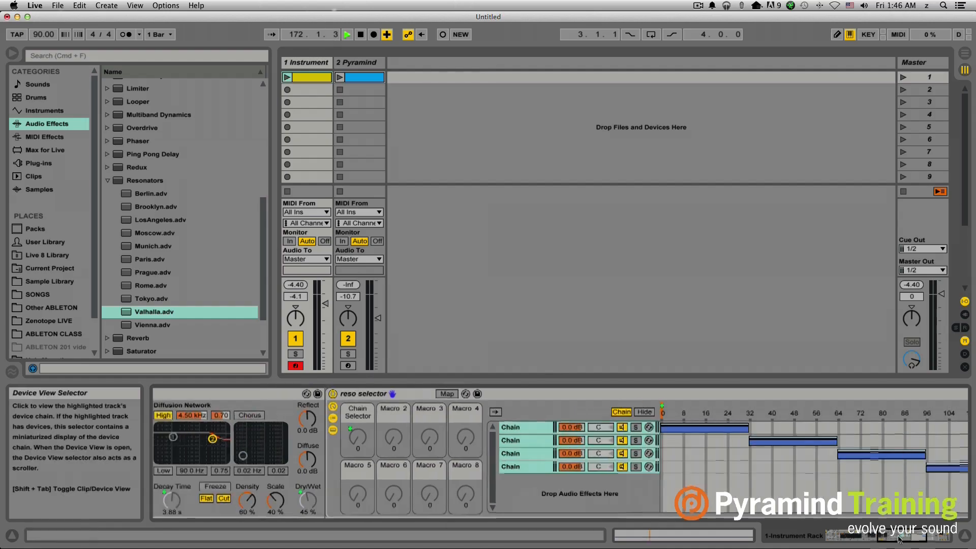
Step: Show the Instrument Rack and launch the clip, auditioning Chain Selector at 88 and Dry/Wet at 23%
{"action": "left_click", "coordinate": [793, 535]}
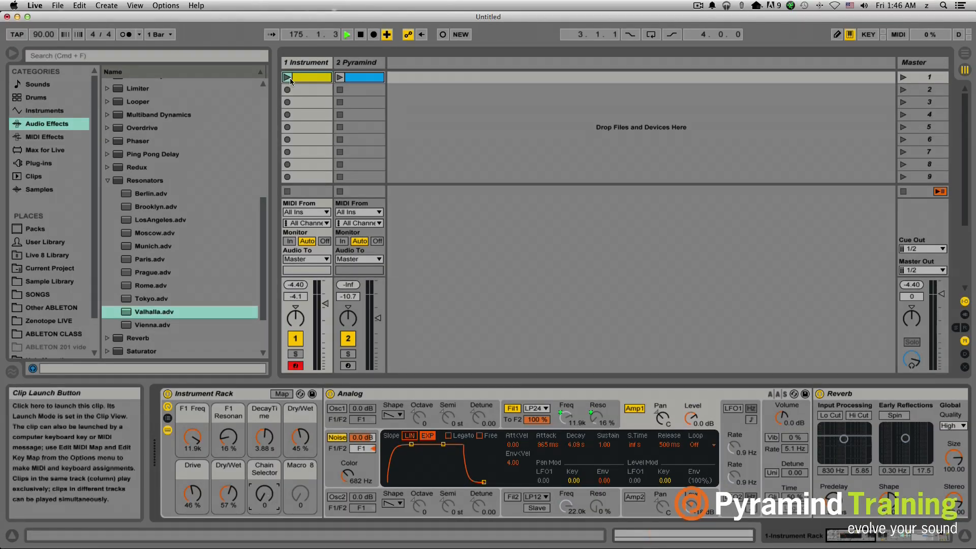
{"action": "left_click", "coordinate": [286, 77]}
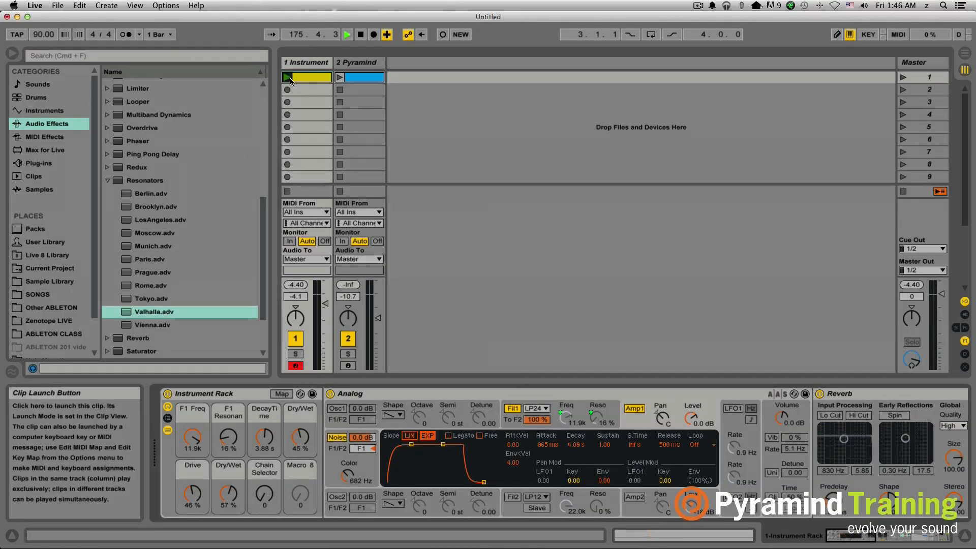
{"action": "left_click", "coordinate": [286, 77]}
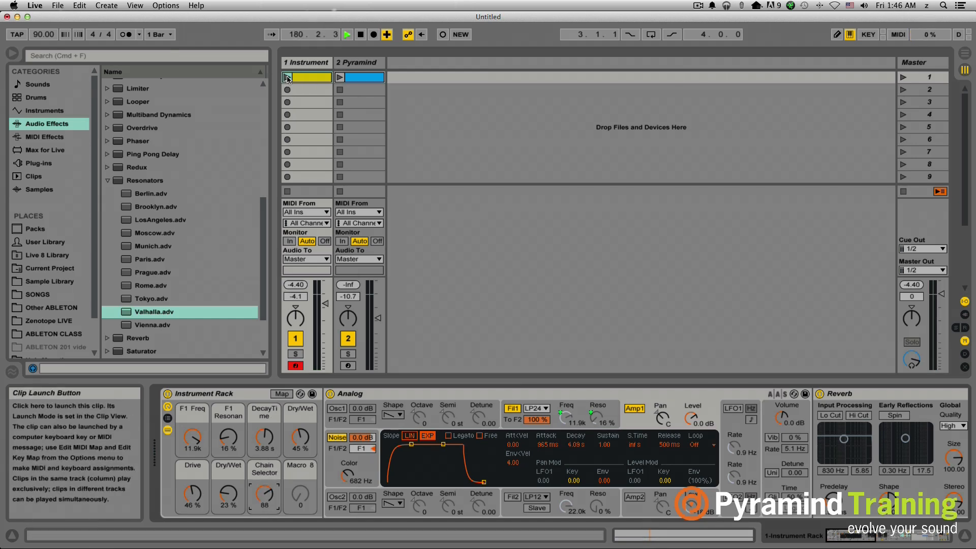
{"action": "left_click", "coordinate": [287, 77]}
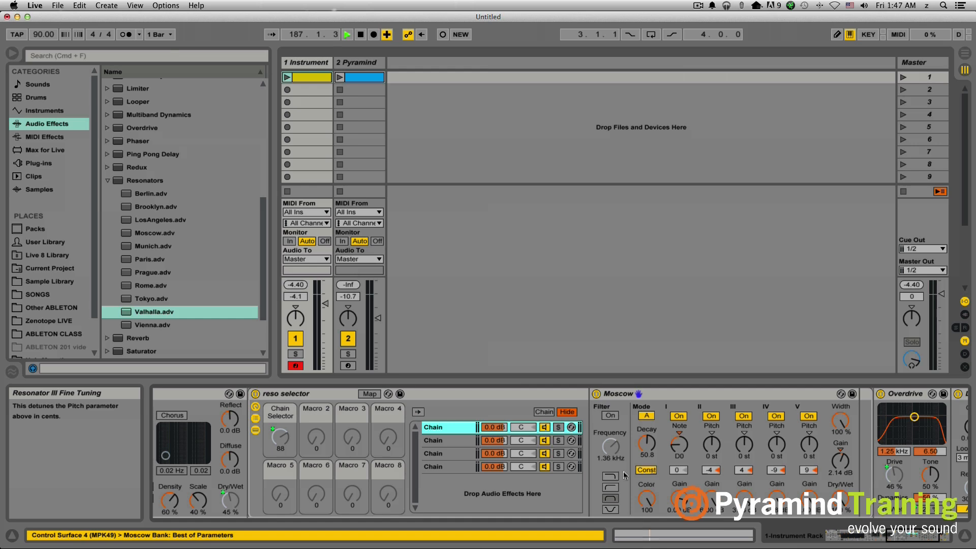
{"action": "mouse_move", "coordinate": [722, 394]}
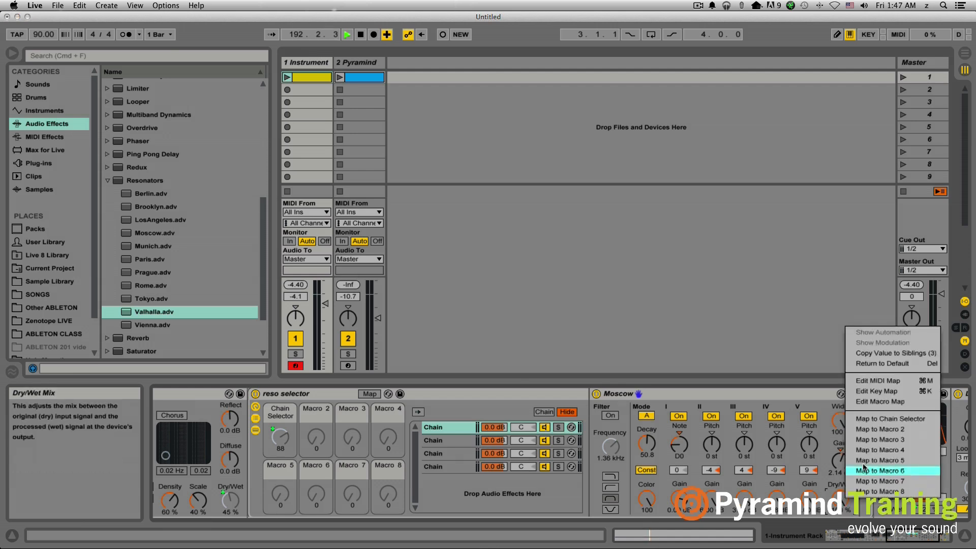
{"action": "mouse_move", "coordinate": [878, 429]}
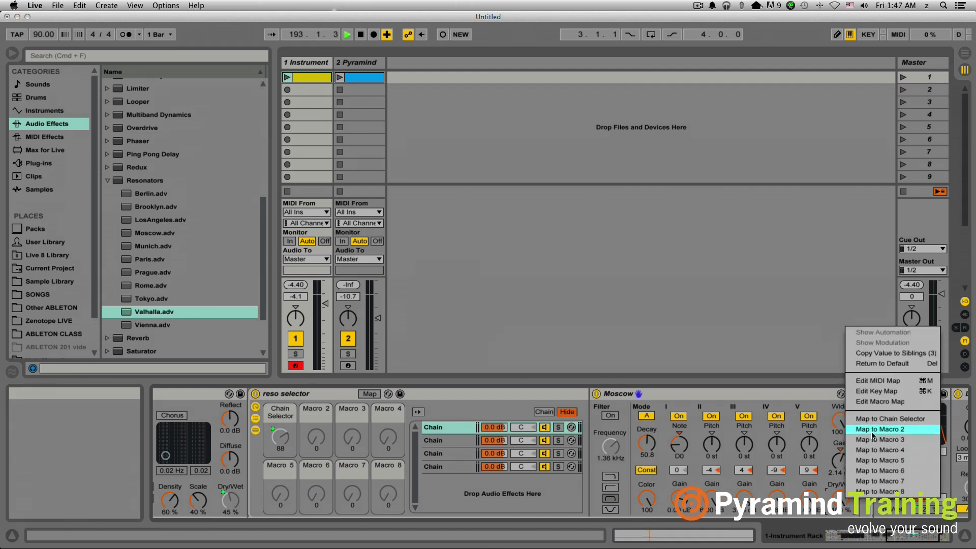
Step: Map each resonator's Dry/Wet to reso selector Macro 2, then link that to Instrument Rack Macro 8
{"action": "left_click", "coordinate": [880, 429]}
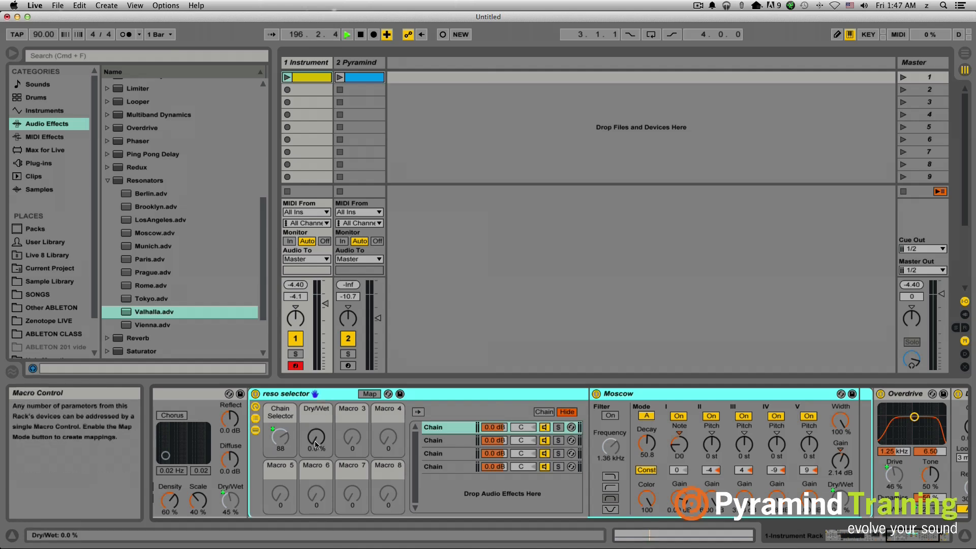
{"action": "left_click", "coordinate": [442, 440]}
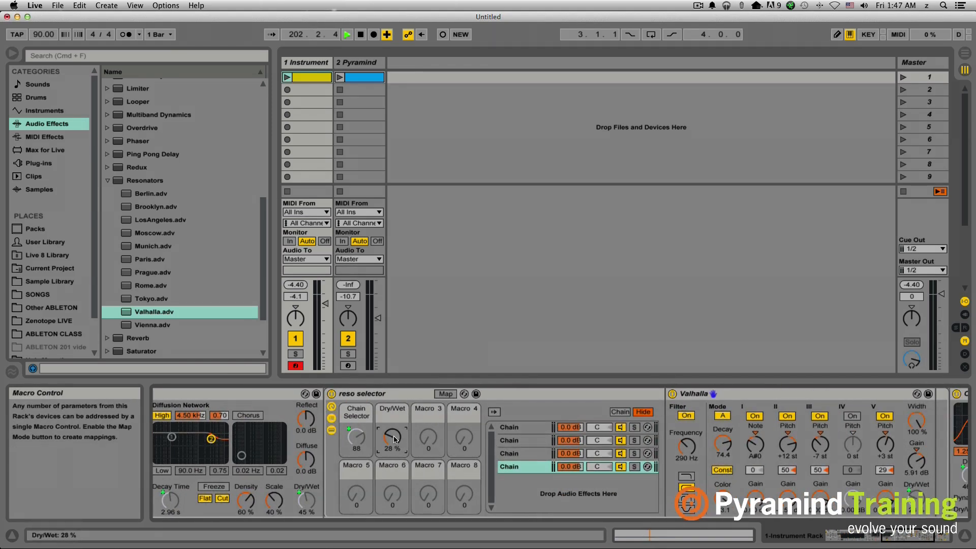
{"action": "right_click", "coordinate": [392, 439]}
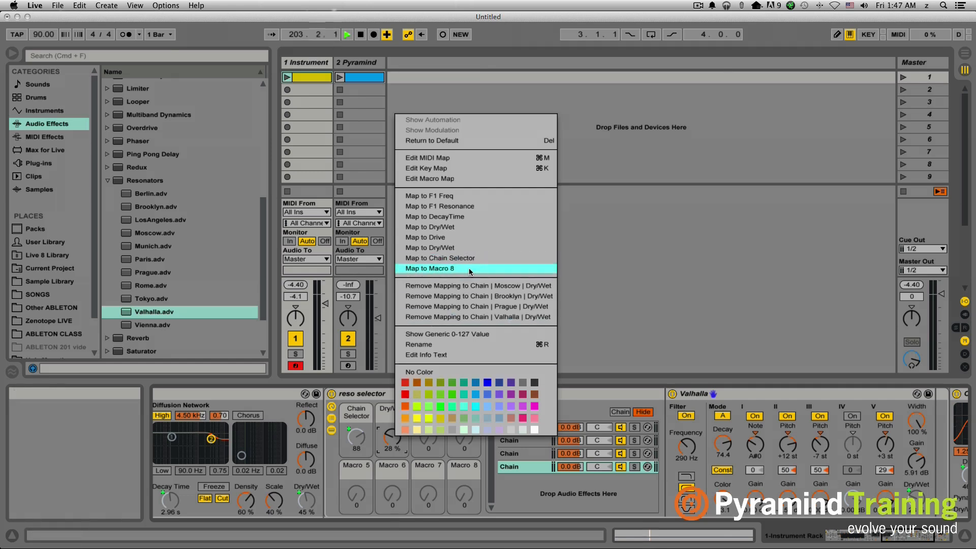
{"action": "left_click", "coordinate": [431, 269]}
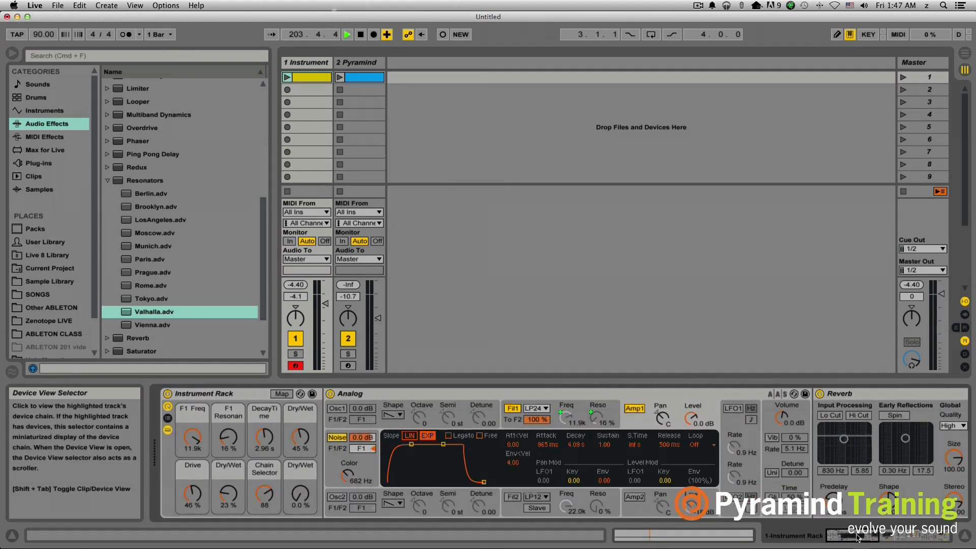
{"action": "left_click", "coordinate": [205, 394]}
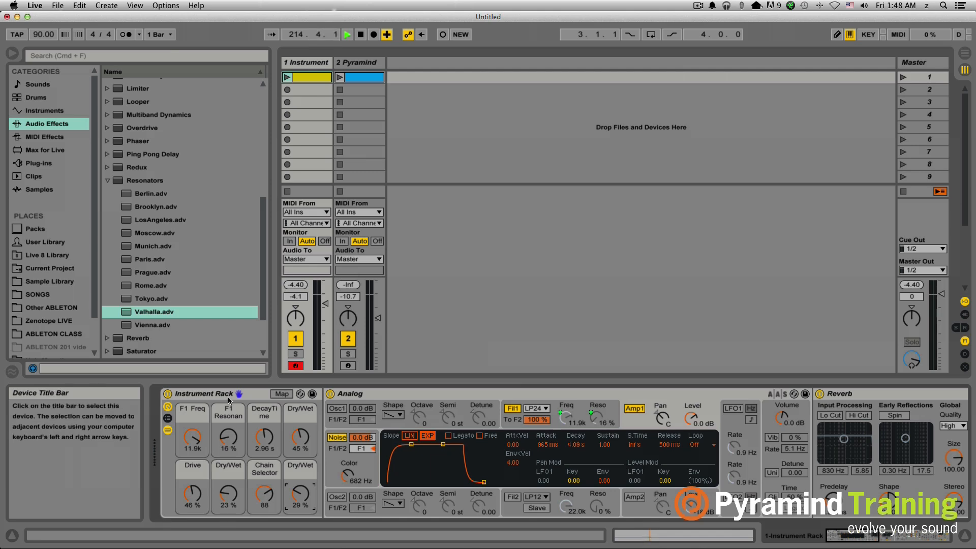
Step: Rename the Instrument Rack to 'Pyramind Sweep Rack'
{"action": "left_click", "coordinate": [205, 393]}
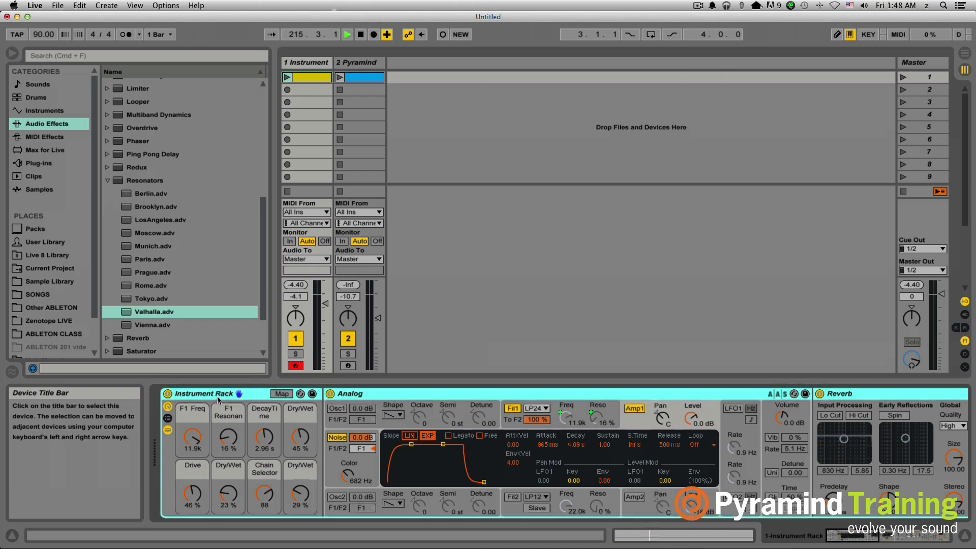
{"action": "left_click", "coordinate": [202, 394]}
{"action": "type", "text": "Pyramind"}
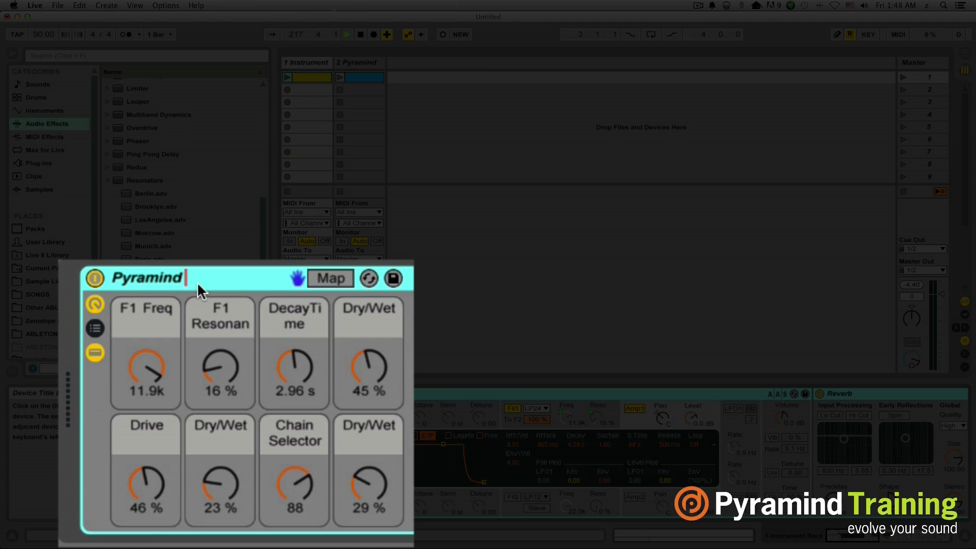
{"action": "type", "text": "Sweep"}
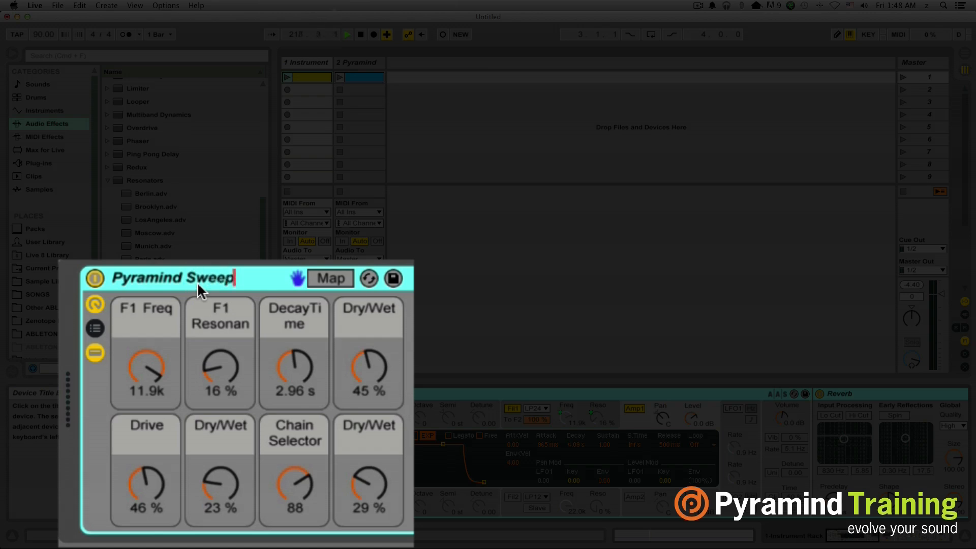
{"action": "type", "text": "Rack"}
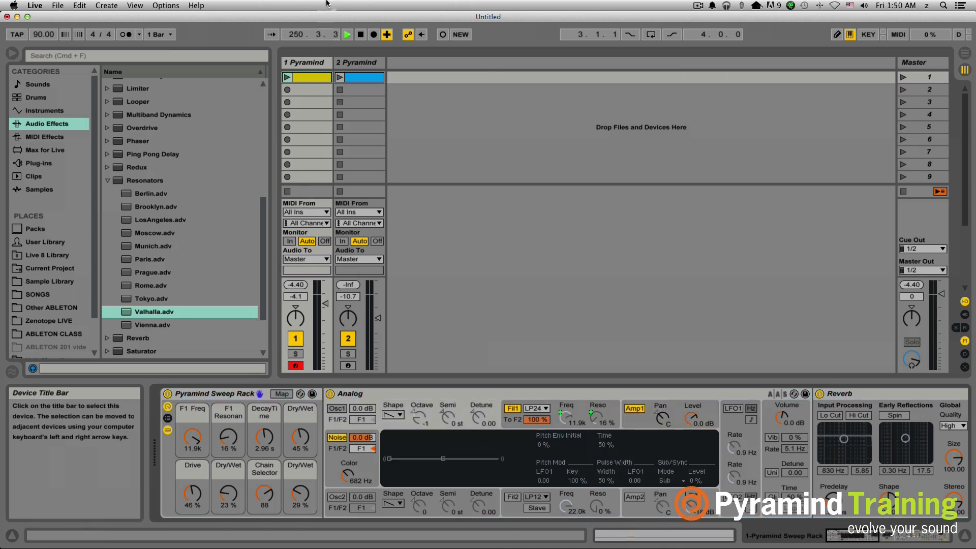
Step: View the '2 Pyramind' track's rack with colored macros named like Verb Decay and Res selector
{"action": "left_click", "coordinate": [358, 61]}
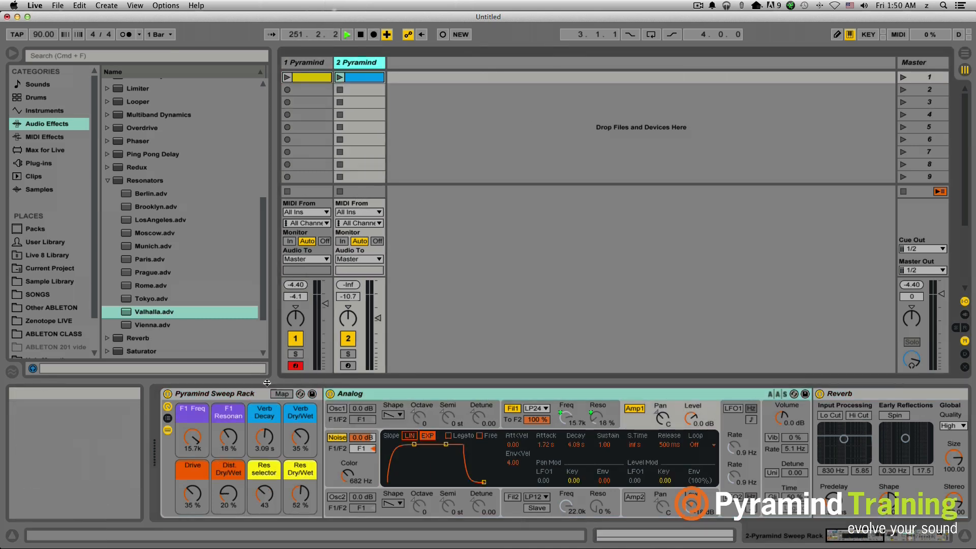
{"action": "mouse_move", "coordinate": [300, 438]}
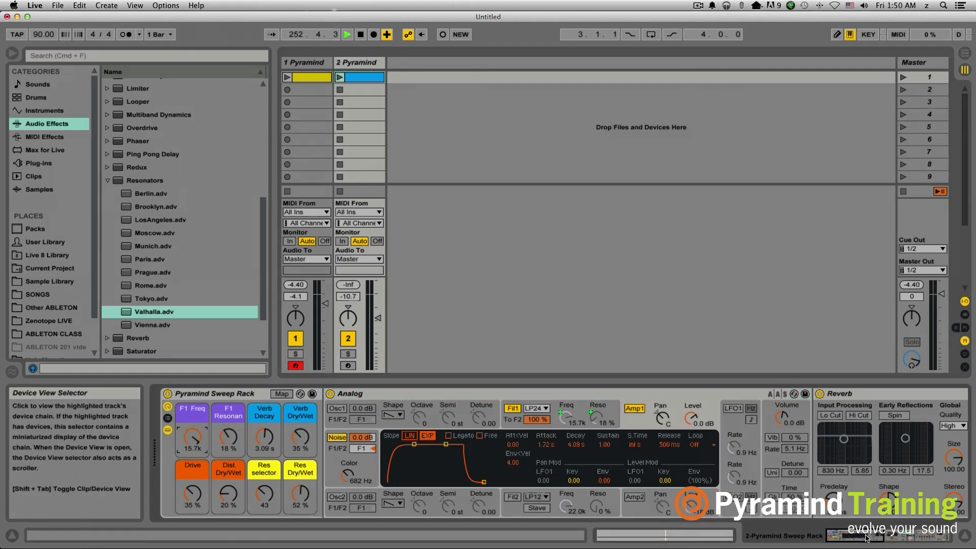
{"action": "mouse_move", "coordinate": [689, 414]}
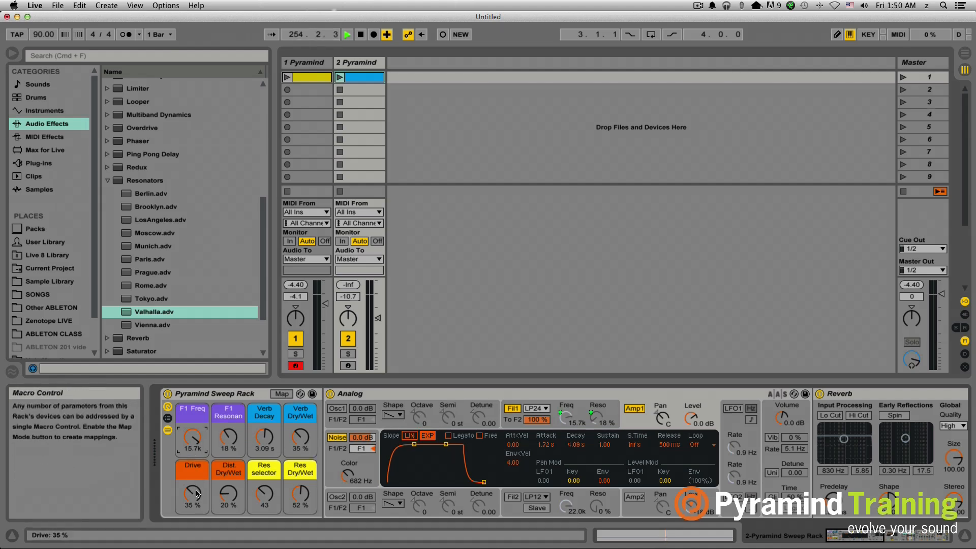
{"action": "mouse_move", "coordinate": [324, 499]}
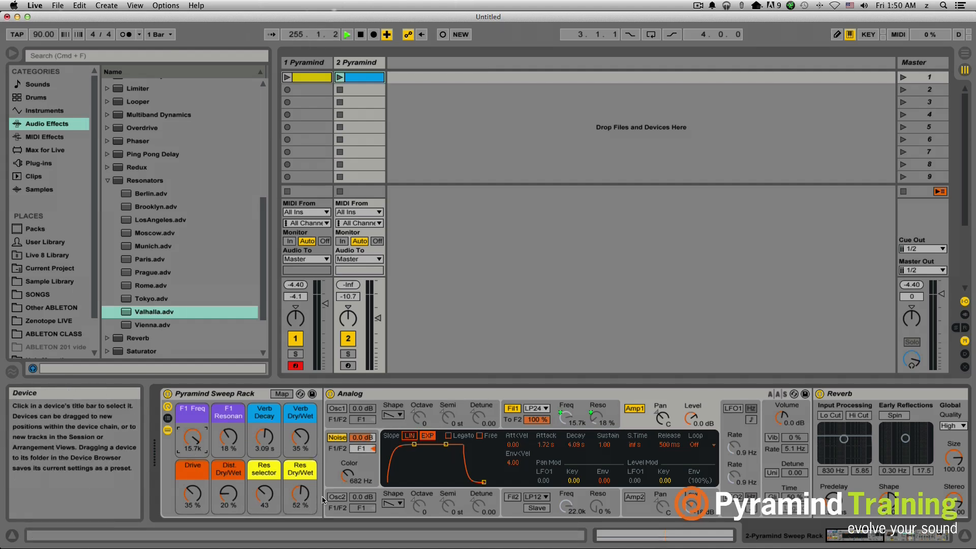
{"action": "mouse_move", "coordinate": [531, 316]}
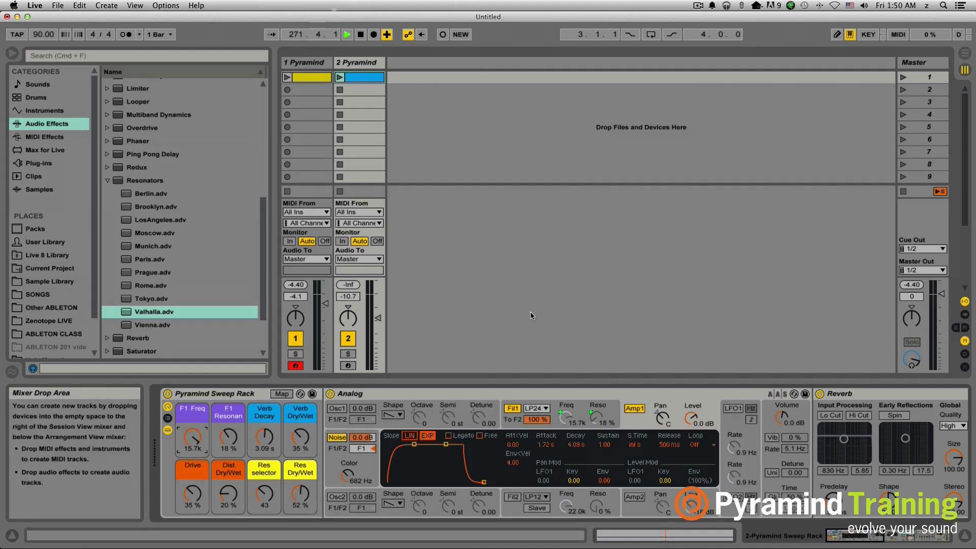